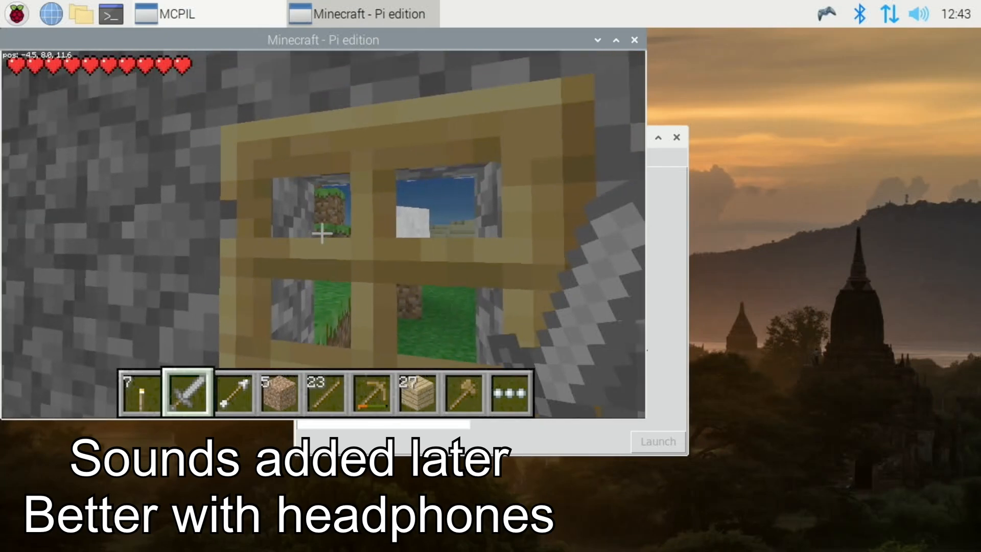
{"action": "mouse_move", "coordinate": [322, 235]}
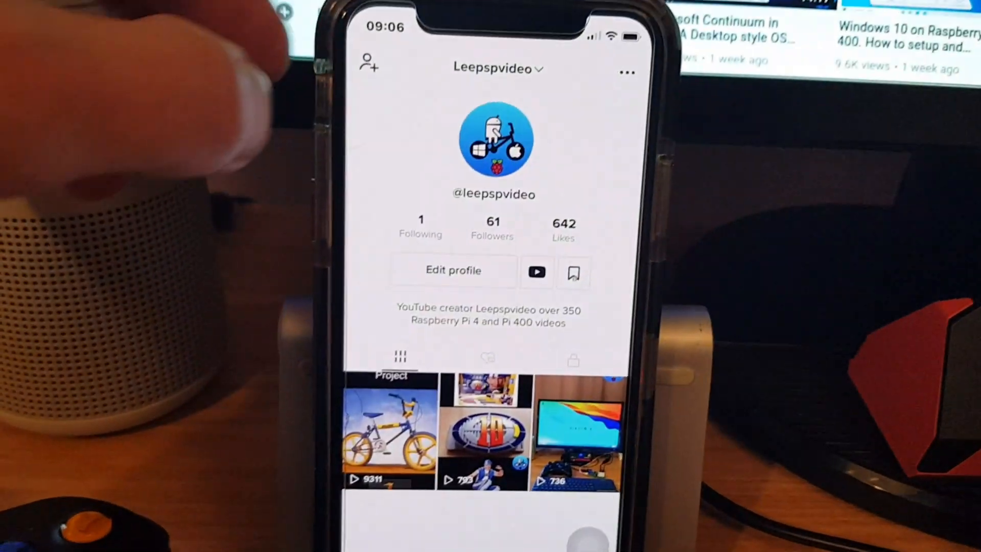
Step: Search this YouTube channel's uploads for 'minecraft'
{"action": "scroll", "scroll_direction": "down", "scroll_amount": 3}
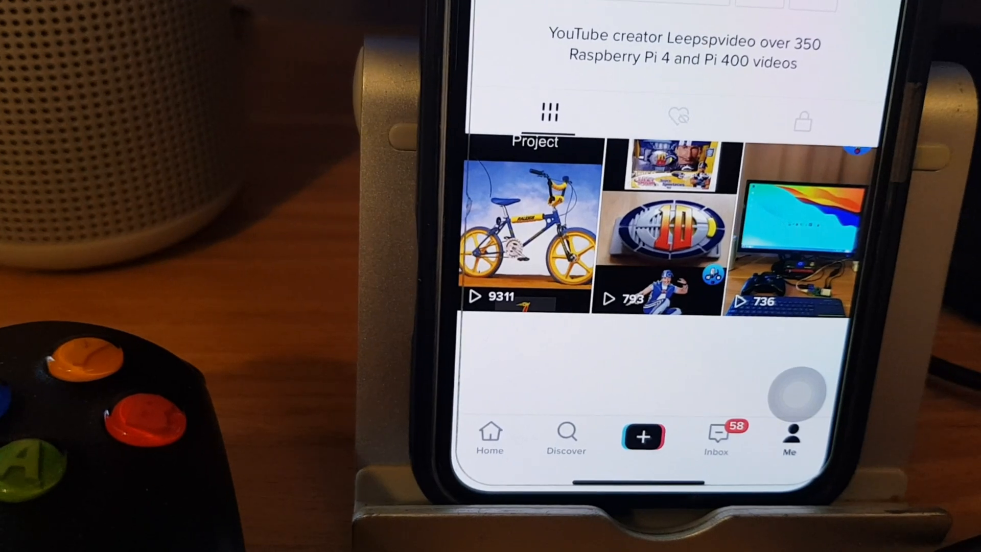
{"action": "left_click", "coordinate": [529, 225]}
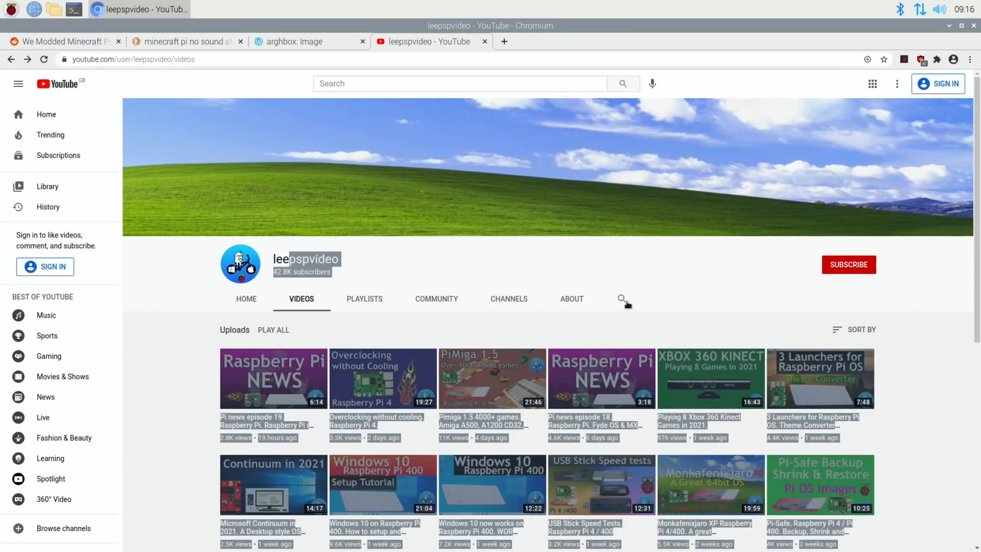
{"action": "type", "text": "mine"}
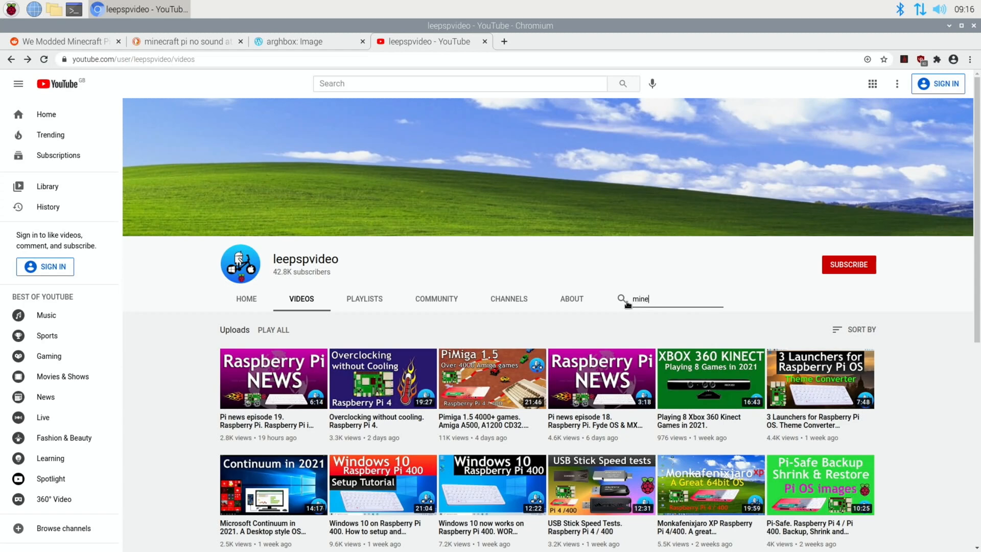
{"action": "type", "text": "craft"}
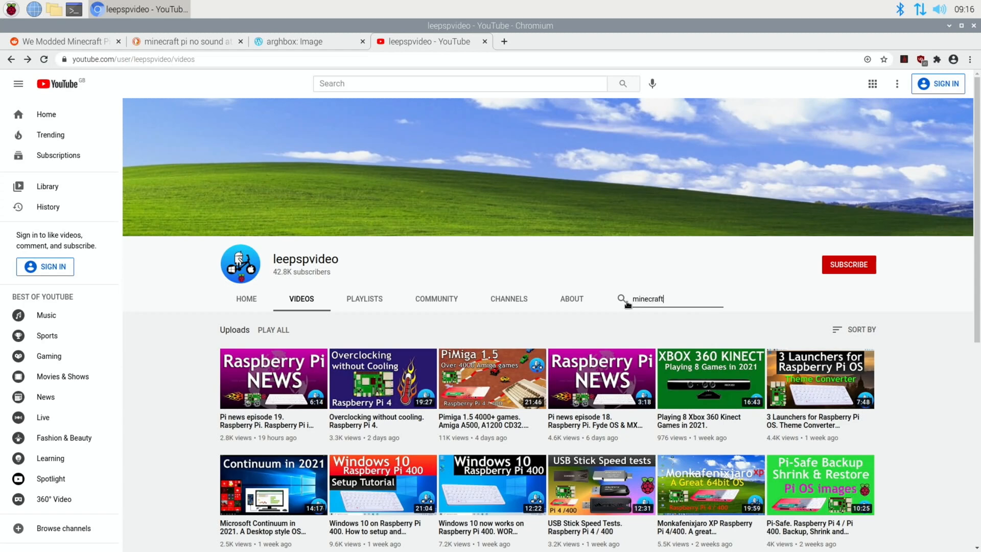
{"action": "key", "text": "Return"}
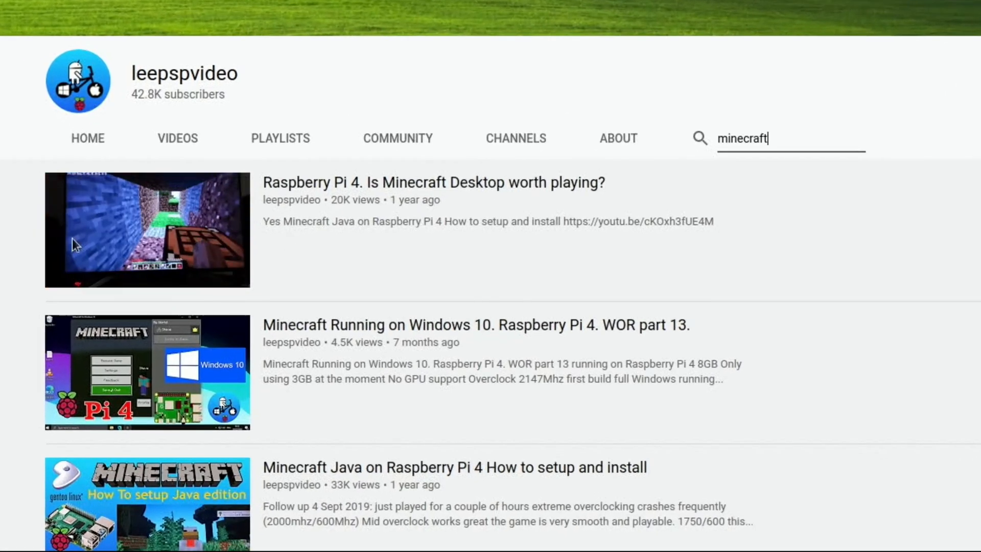
{"action": "mouse_move", "coordinate": [269, 245]}
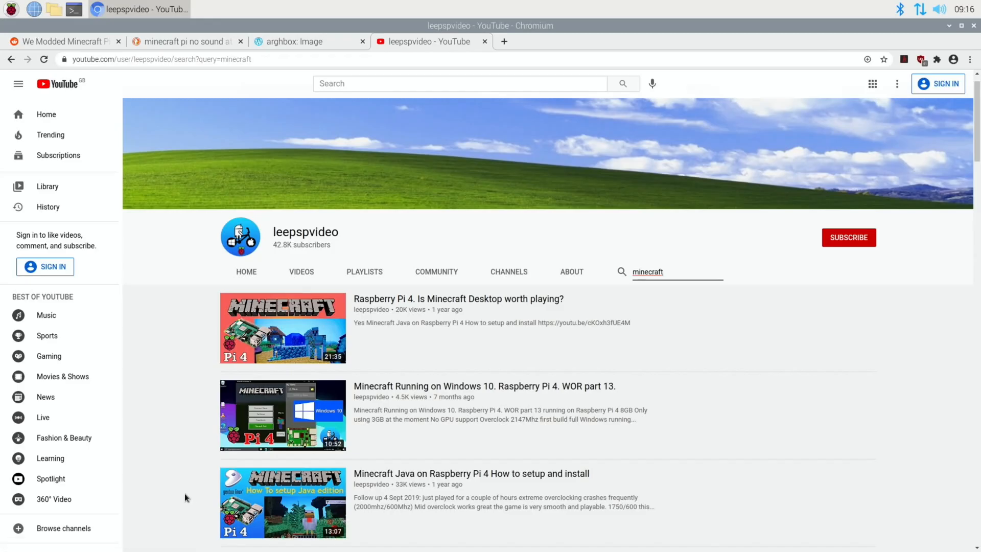
{"action": "mouse_move", "coordinate": [178, 448]}
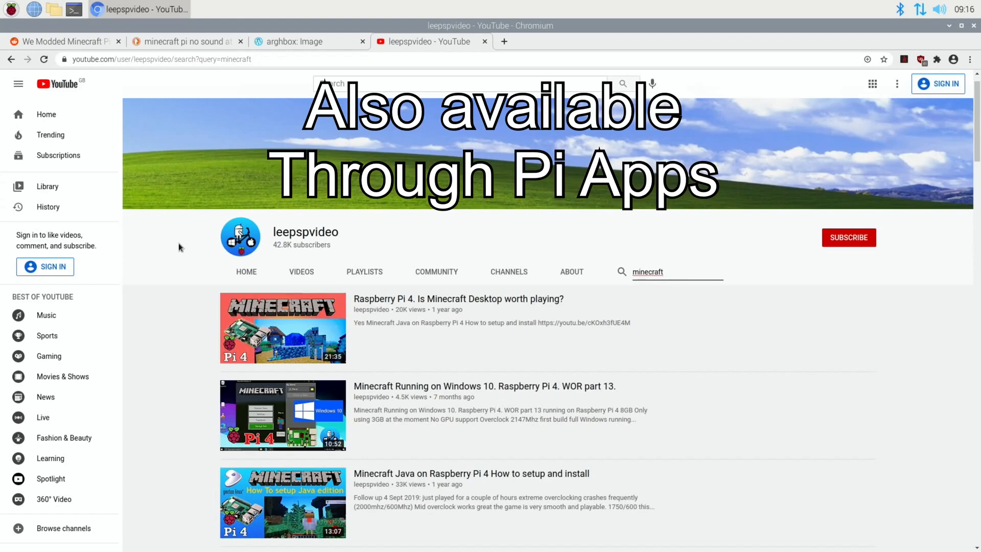
{"action": "mouse_move", "coordinate": [195, 142]}
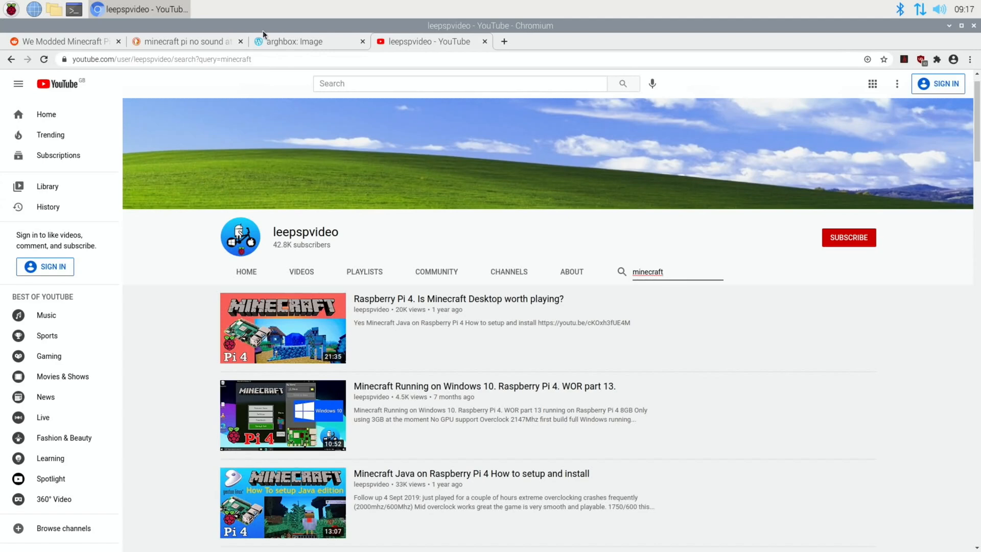
Step: Check the Minecraft Pi modding Reddit post against the 'minecraft pi no sound' search results
{"action": "left_click", "coordinate": [60, 42]}
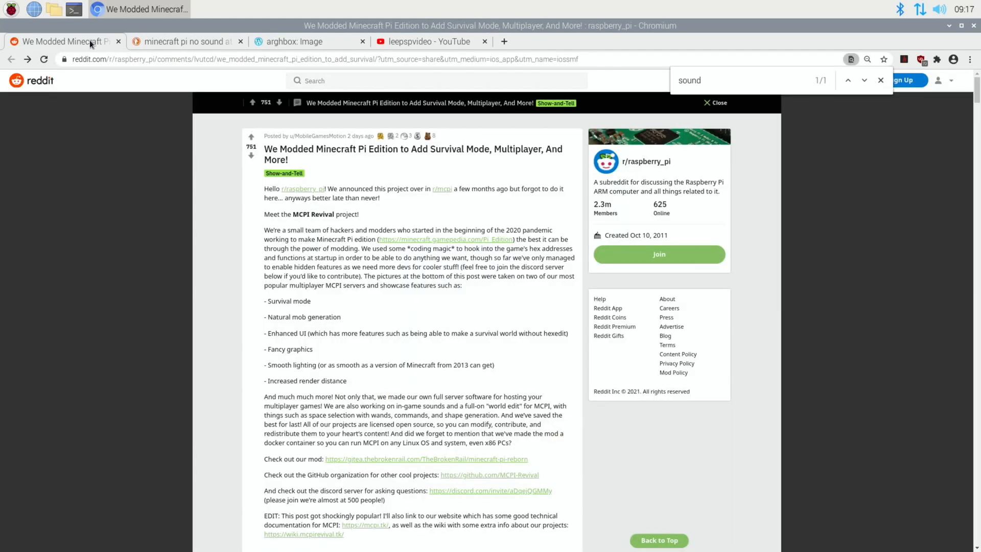
{"action": "mouse_move", "coordinate": [203, 210]}
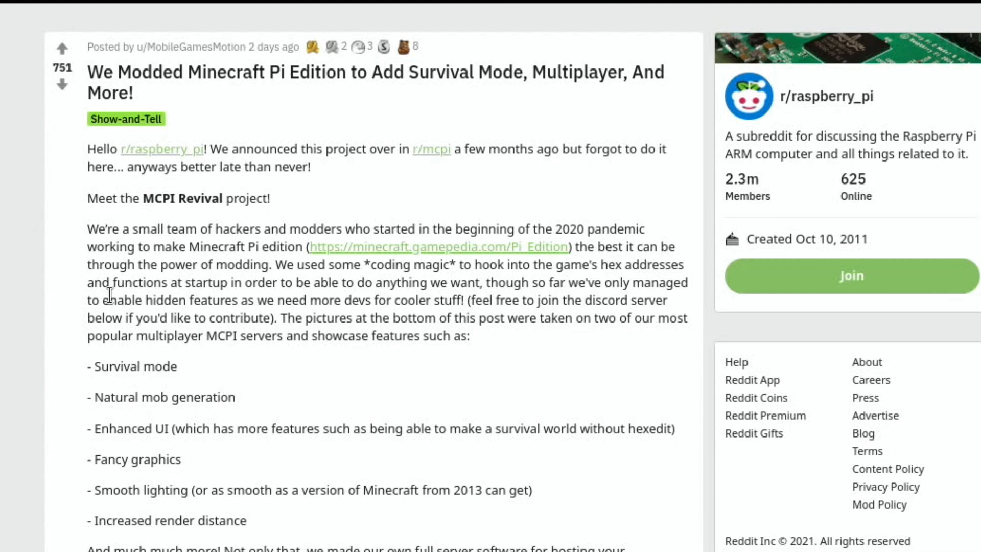
{"action": "mouse_move", "coordinate": [248, 422]}
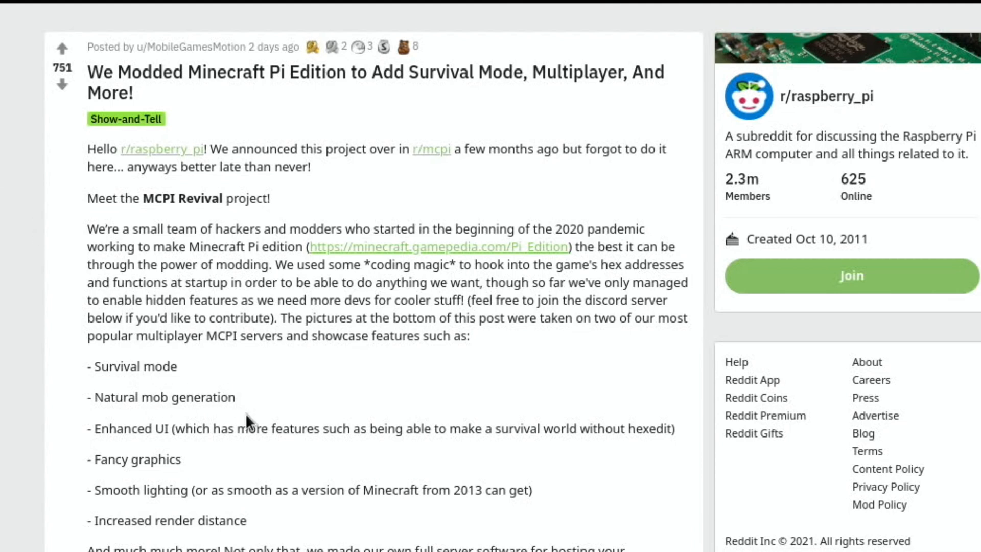
{"action": "mouse_move", "coordinate": [118, 488]}
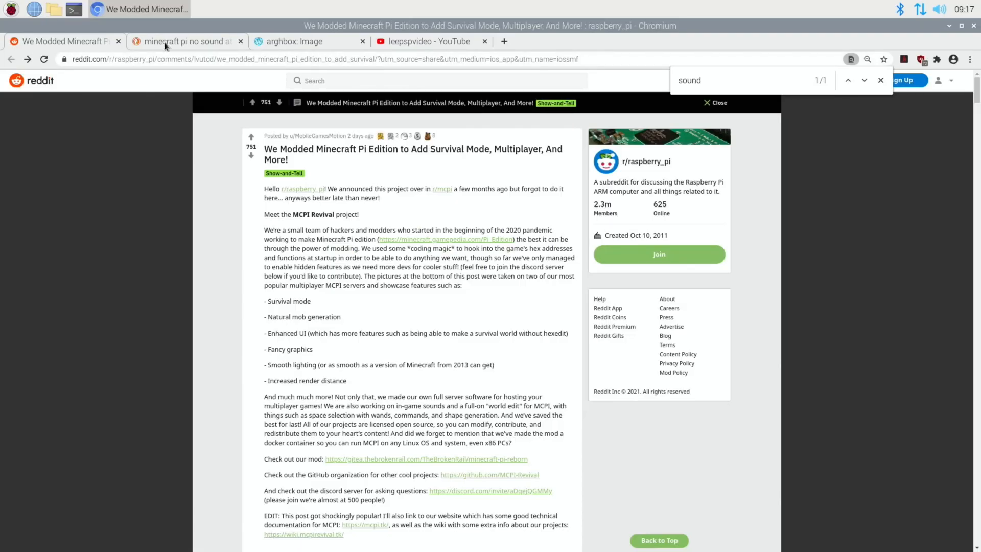
{"action": "left_click", "coordinate": [182, 42]}
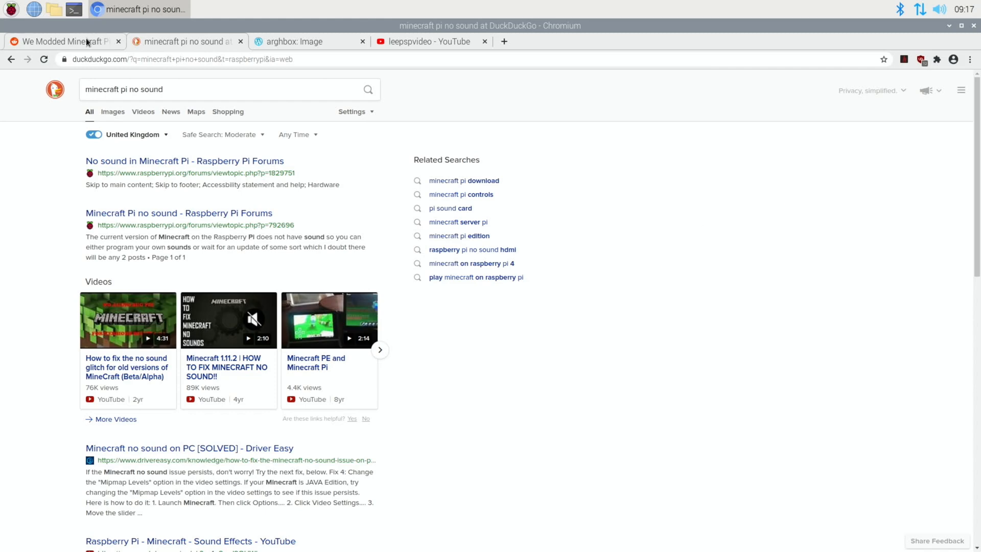
{"action": "left_click", "coordinate": [59, 41]}
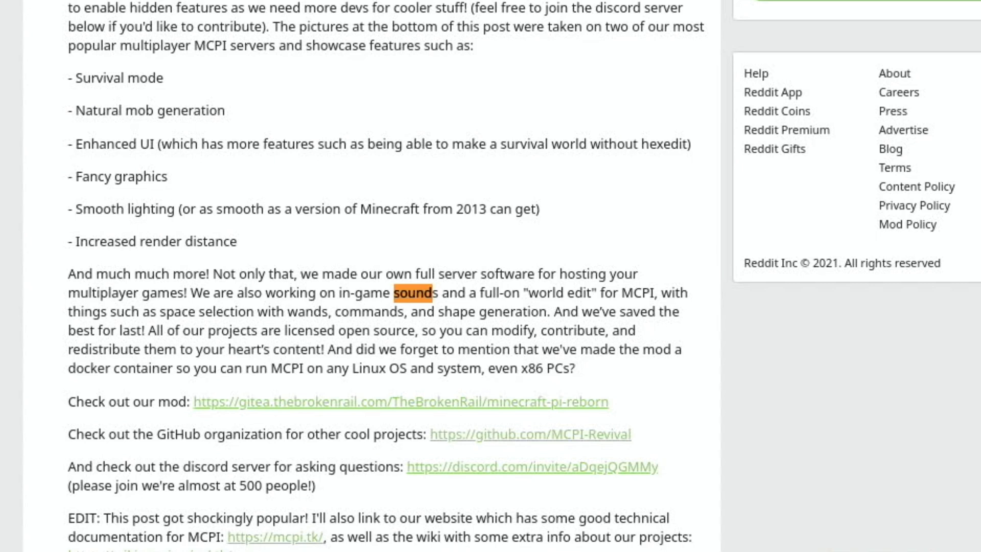
{"action": "mouse_move", "coordinate": [183, 279]}
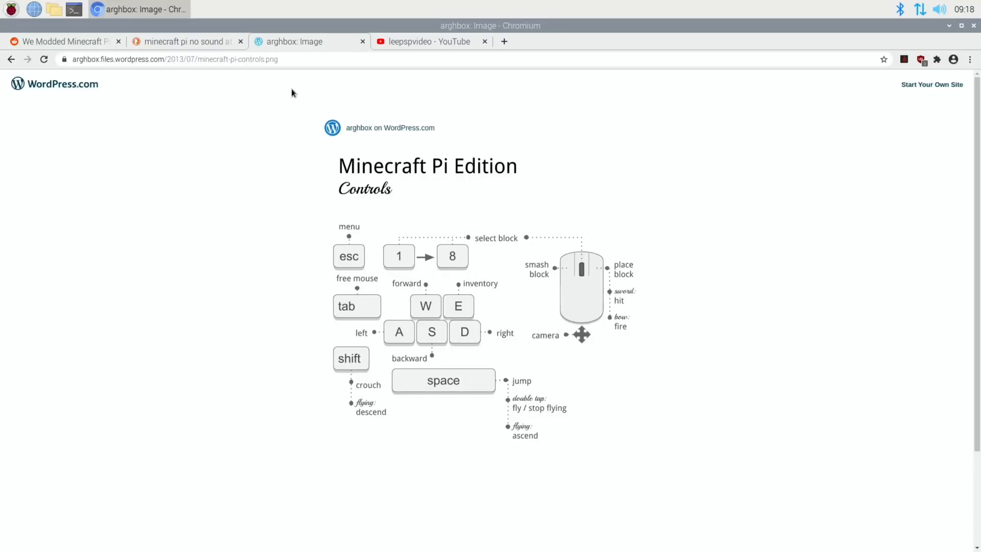
{"action": "mouse_move", "coordinate": [215, 58]}
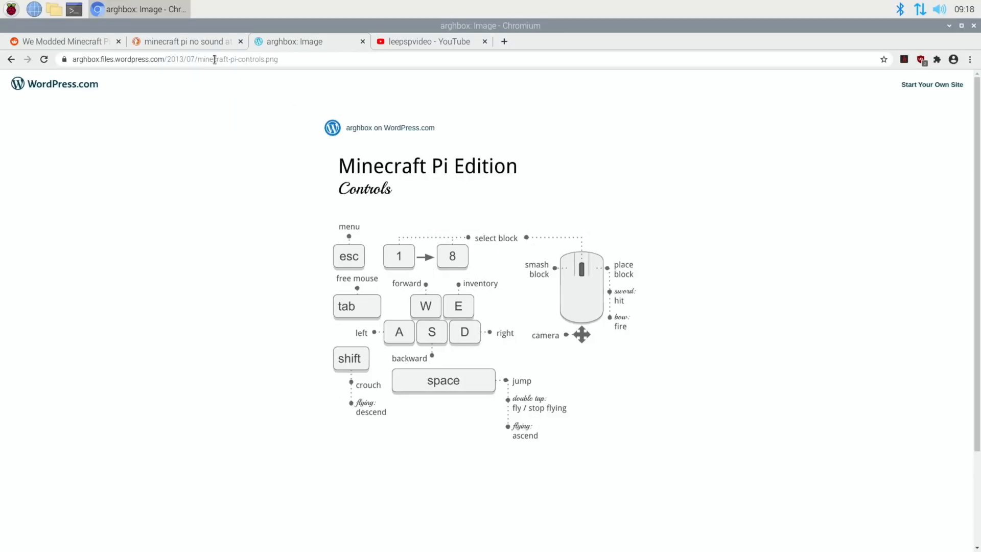
Step: Search the web for 'pi apps'
{"action": "type", "text": "pi apps"}
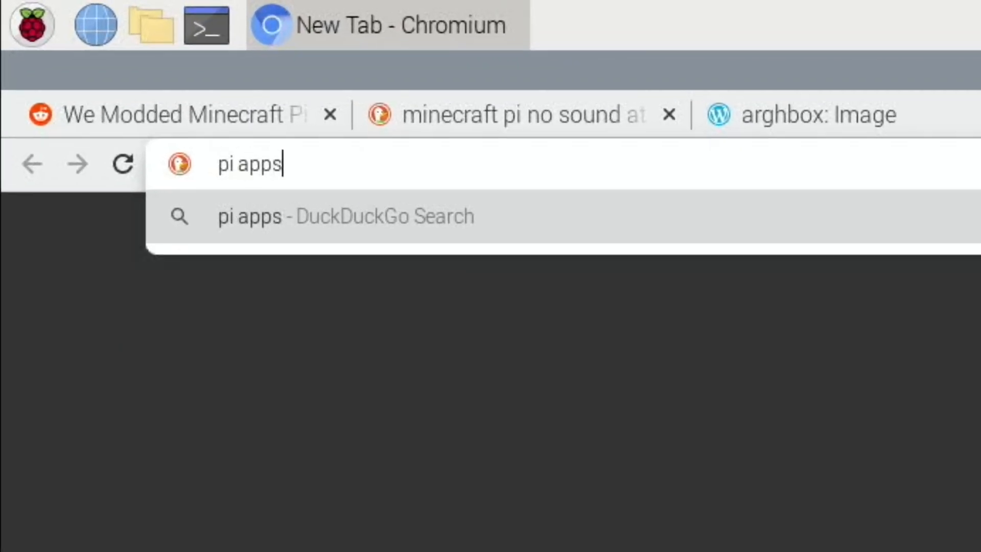
{"action": "key", "text": "Return"}
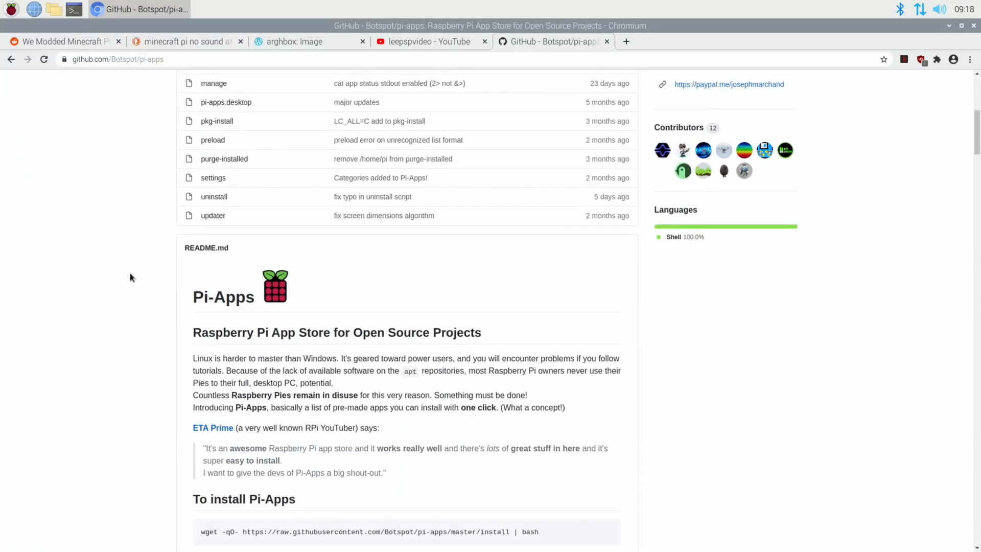
Step: Scroll the Botspot/pi-apps README down to the install command and zoom in
{"action": "scroll", "scroll_direction": "down", "scroll_amount": 3}
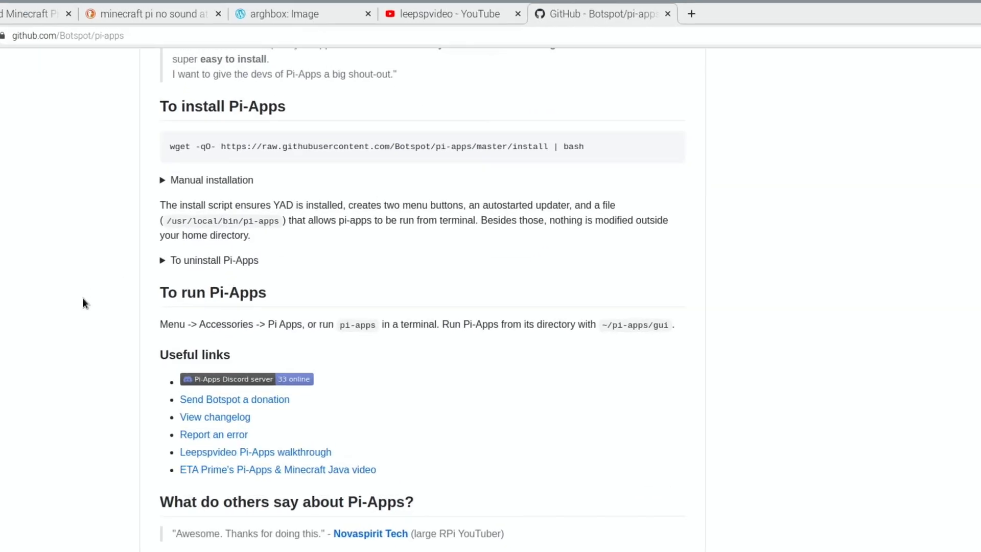
{"action": "key", "text": "ctrl+plus"}
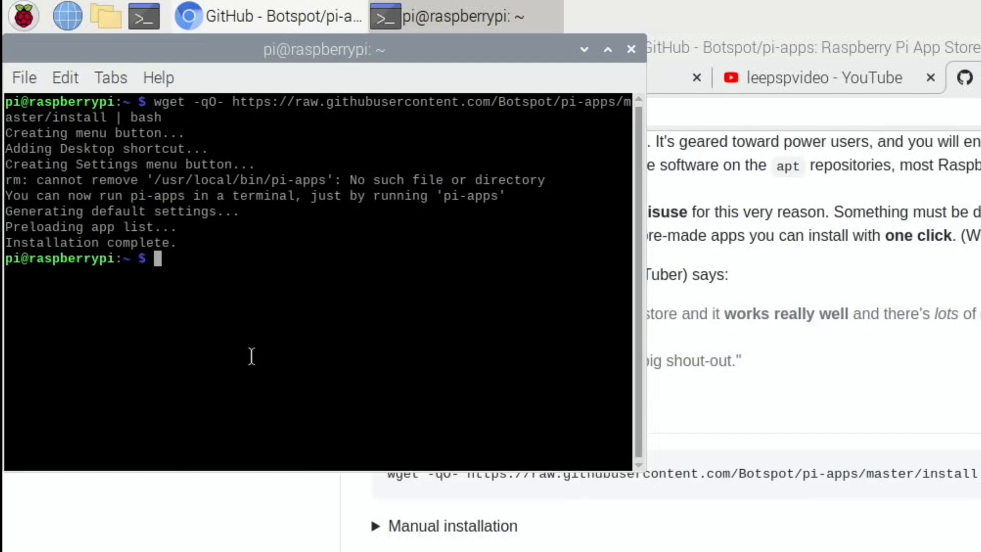
{"action": "mouse_move", "coordinate": [17, 28]}
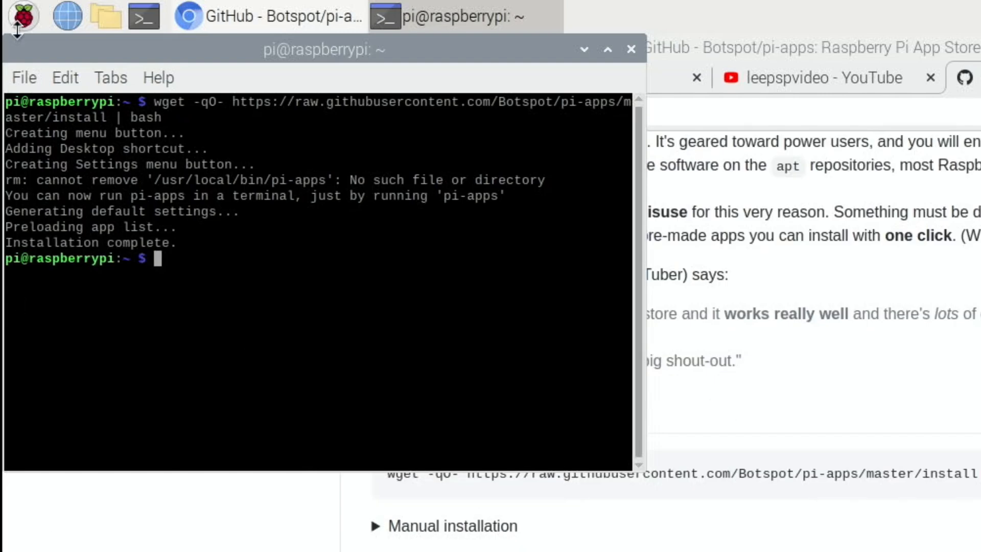
Step: Launch Pi Apps from the system menu and open its Games category
{"action": "left_click", "coordinate": [19, 16]}
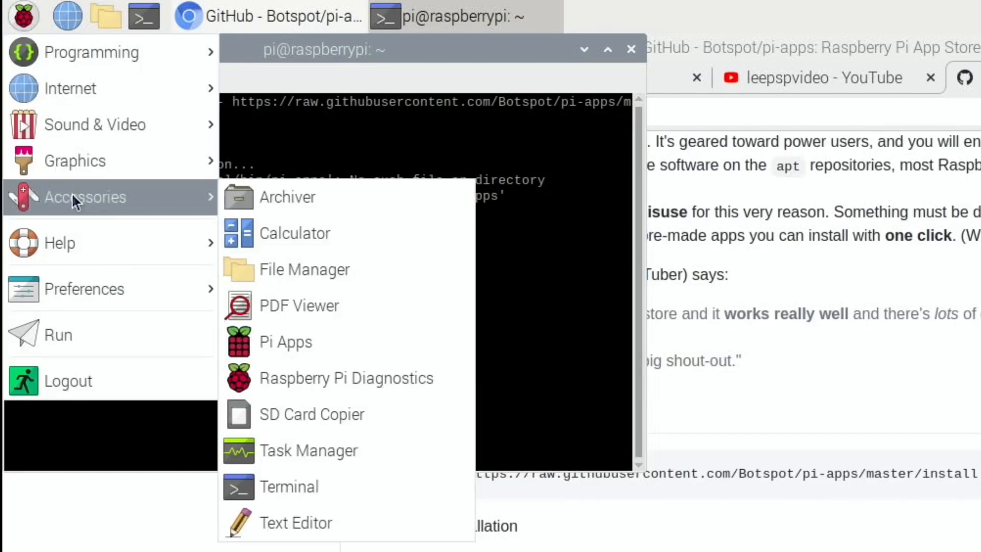
{"action": "mouse_move", "coordinate": [332, 342]}
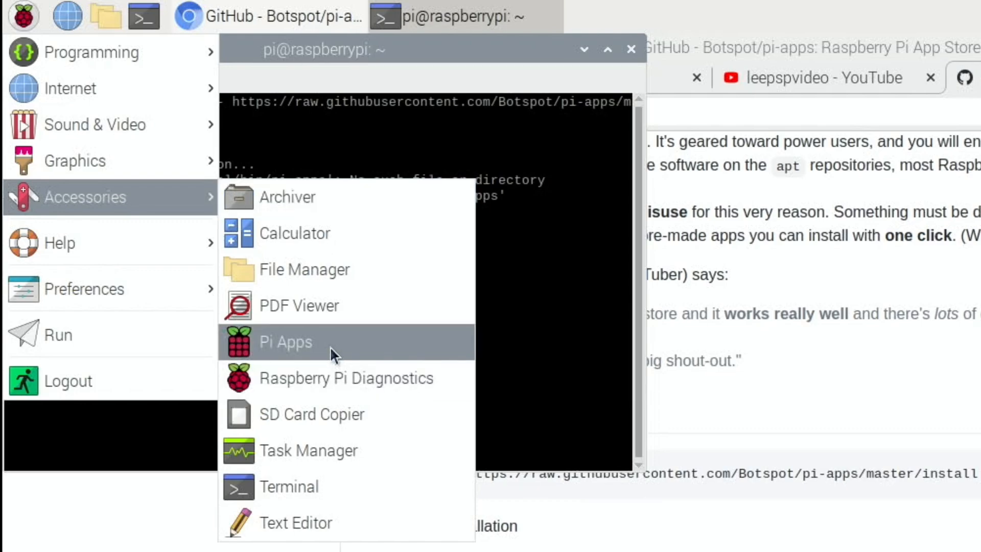
{"action": "left_click", "coordinate": [284, 342]}
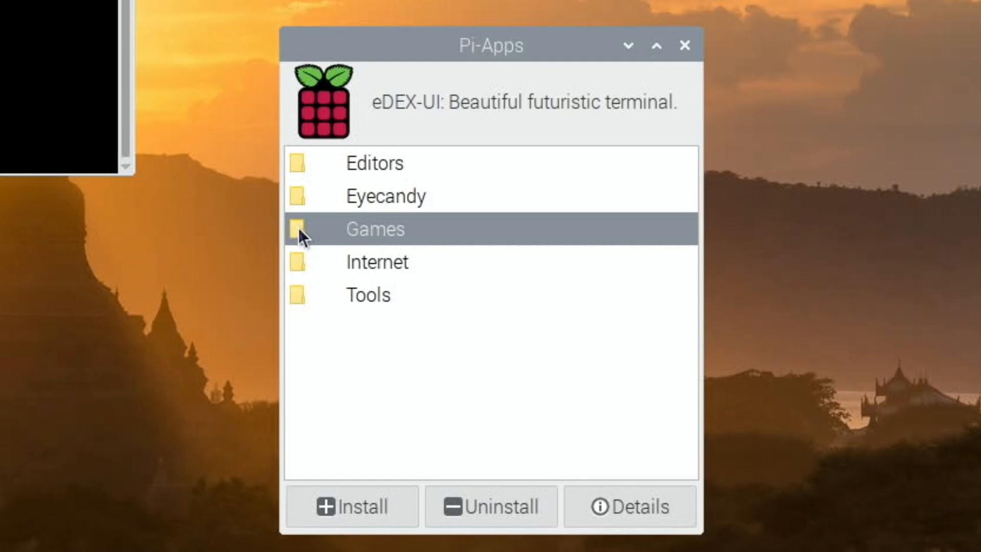
{"action": "left_click", "coordinate": [685, 45]}
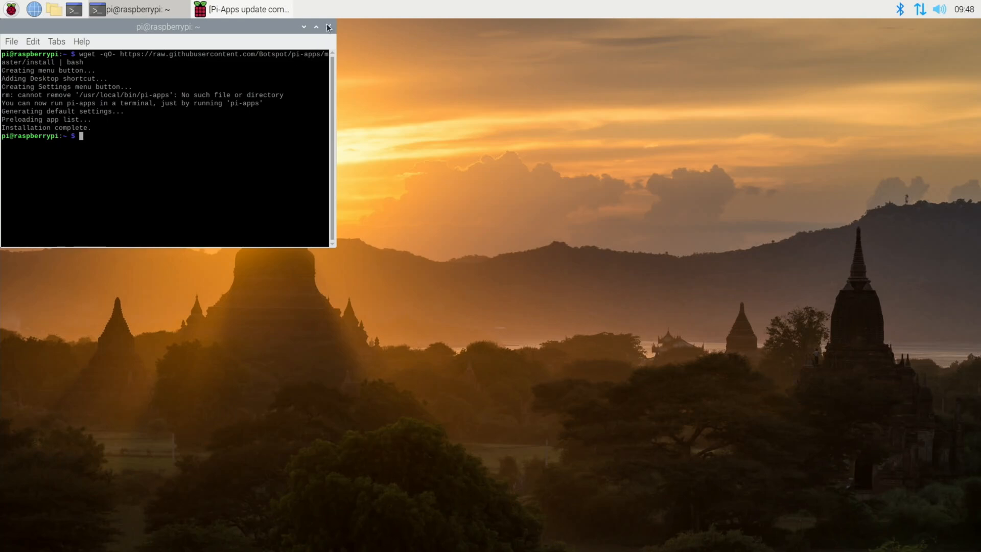
Step: Close the terminal, apply an HDMI-1 display change in Screen Configuration, and close it
{"action": "left_click", "coordinate": [328, 26]}
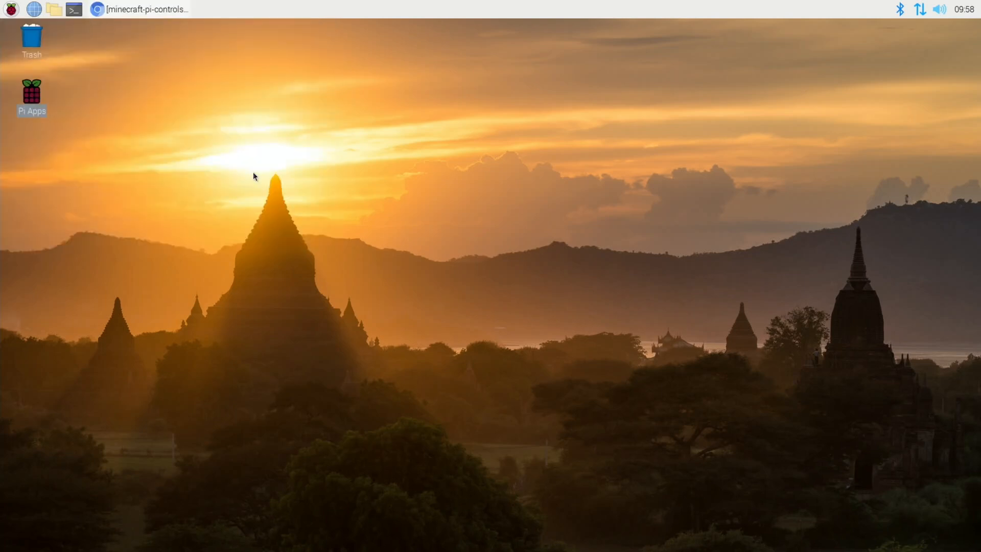
{"action": "mouse_move", "coordinate": [242, 189]}
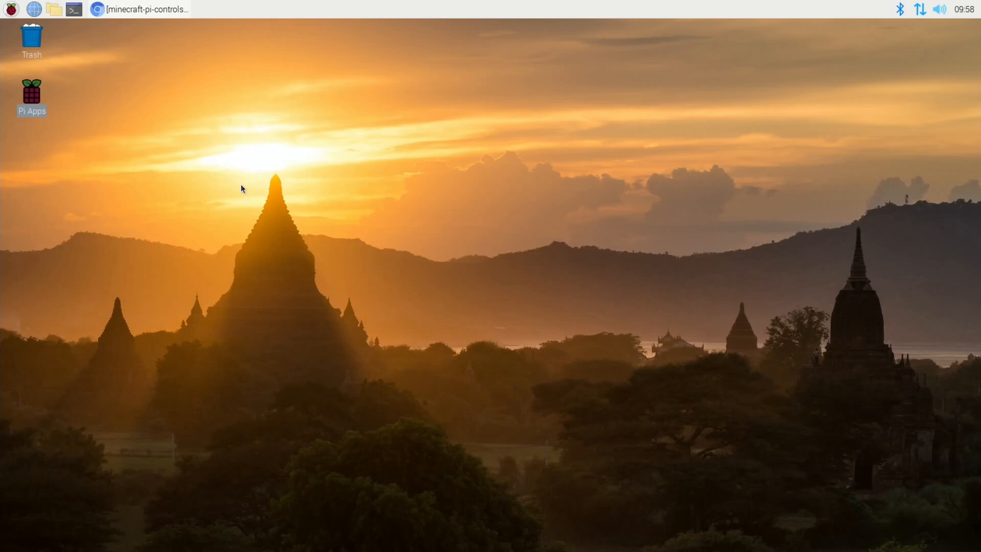
{"action": "left_click", "coordinate": [9, 9]}
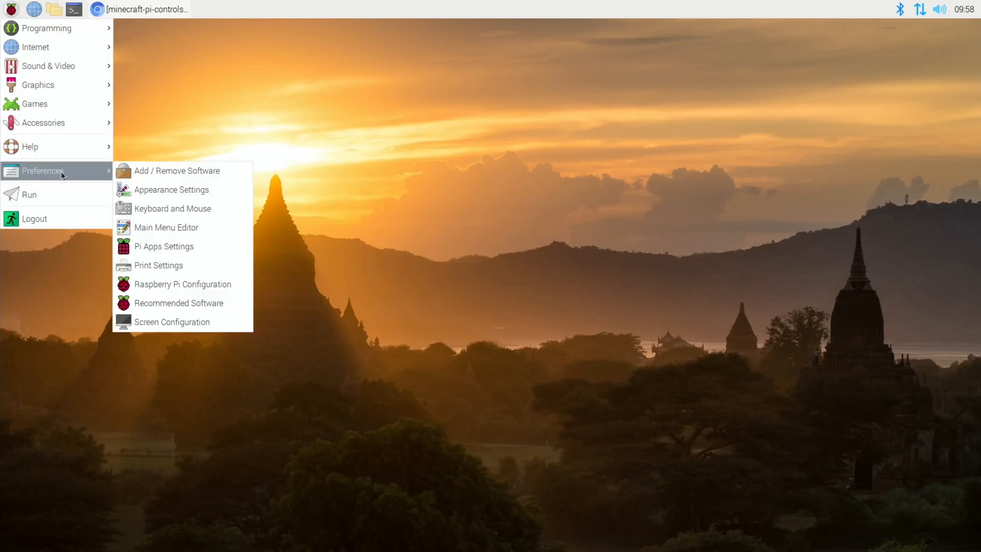
{"action": "left_click", "coordinate": [172, 321]}
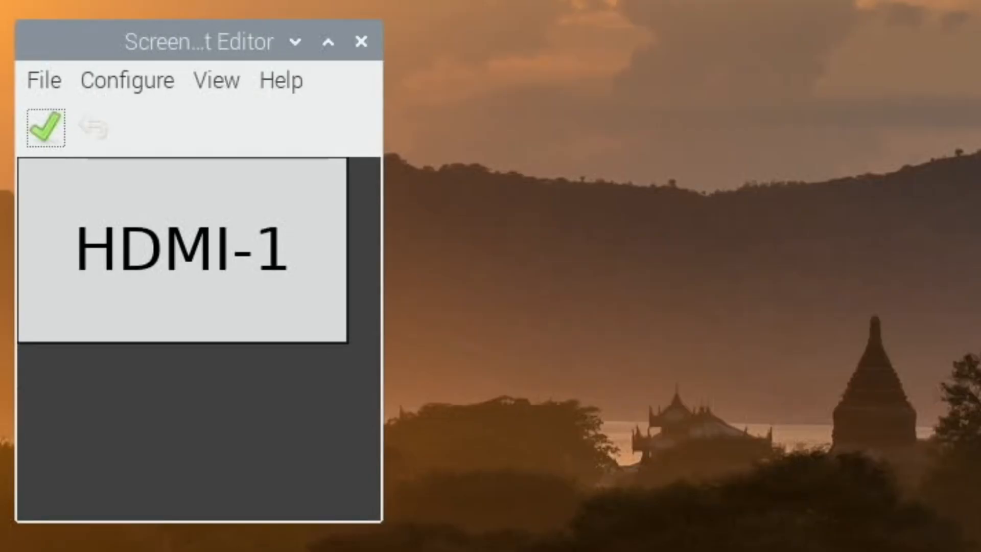
{"action": "left_click", "coordinate": [128, 80]}
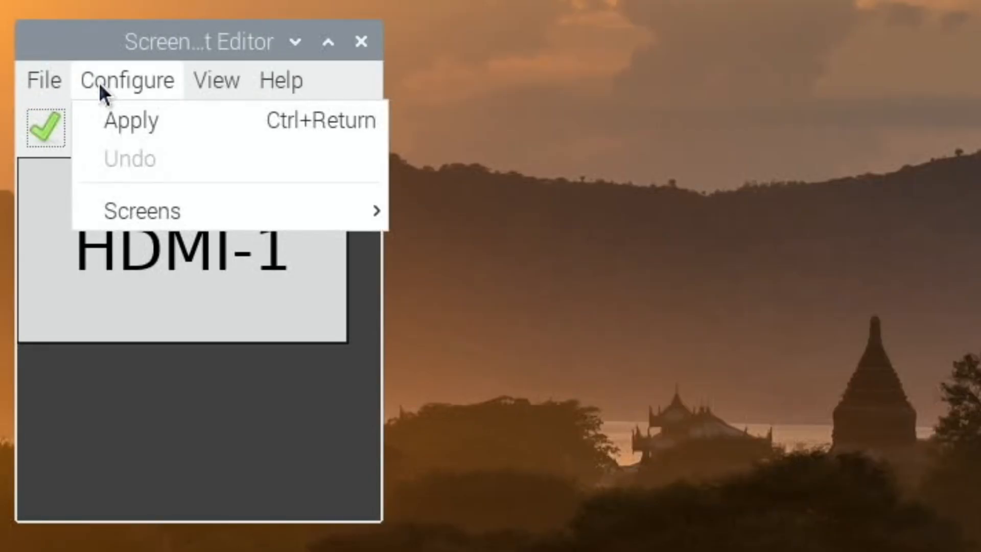
{"action": "mouse_move", "coordinate": [457, 210]}
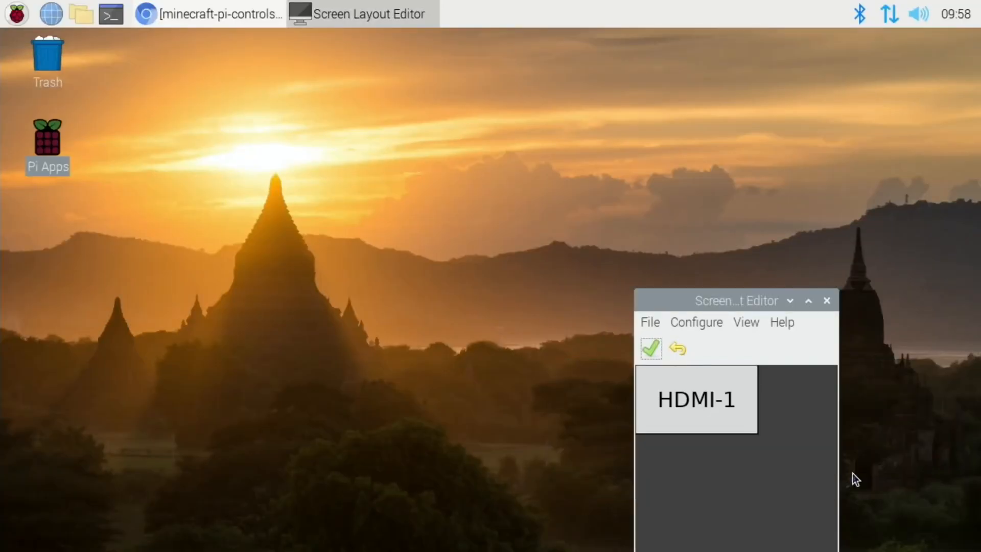
{"action": "left_click", "coordinate": [826, 300]}
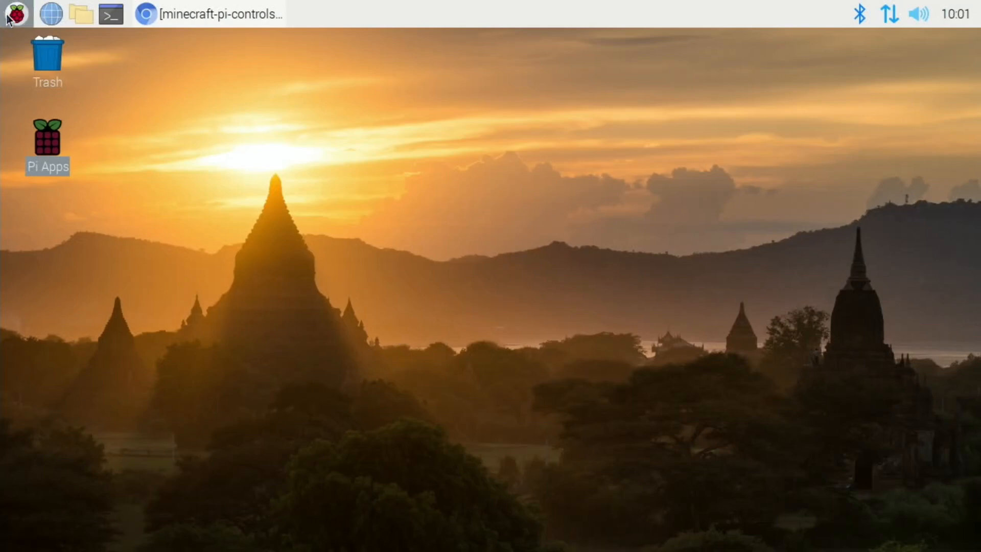
Step: Authenticate with the password, launch Classic MCPE from MCPIL, and start a world
{"action": "left_click", "coordinate": [9, 14]}
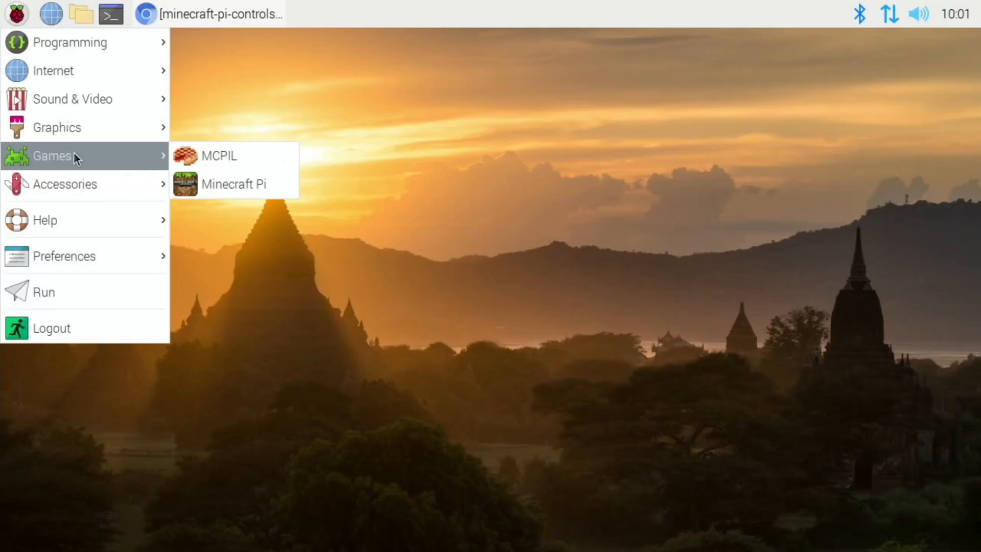
{"action": "mouse_move", "coordinate": [167, 158]}
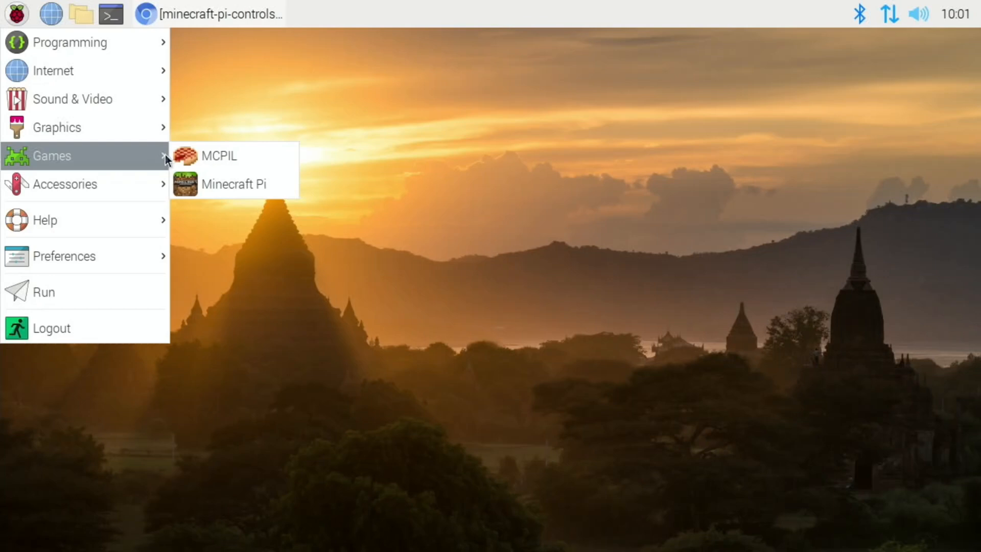
{"action": "mouse_move", "coordinate": [234, 184]}
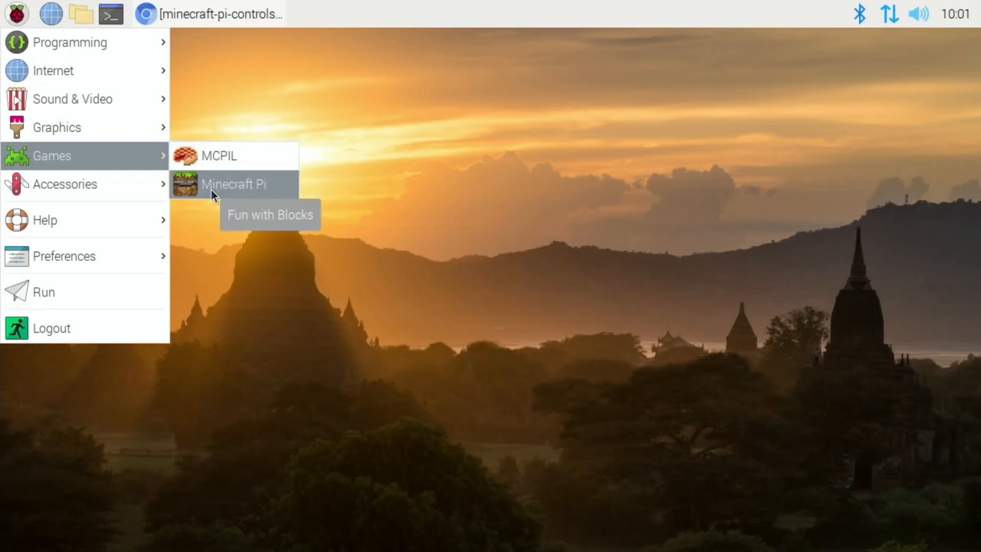
{"action": "mouse_move", "coordinate": [217, 156]}
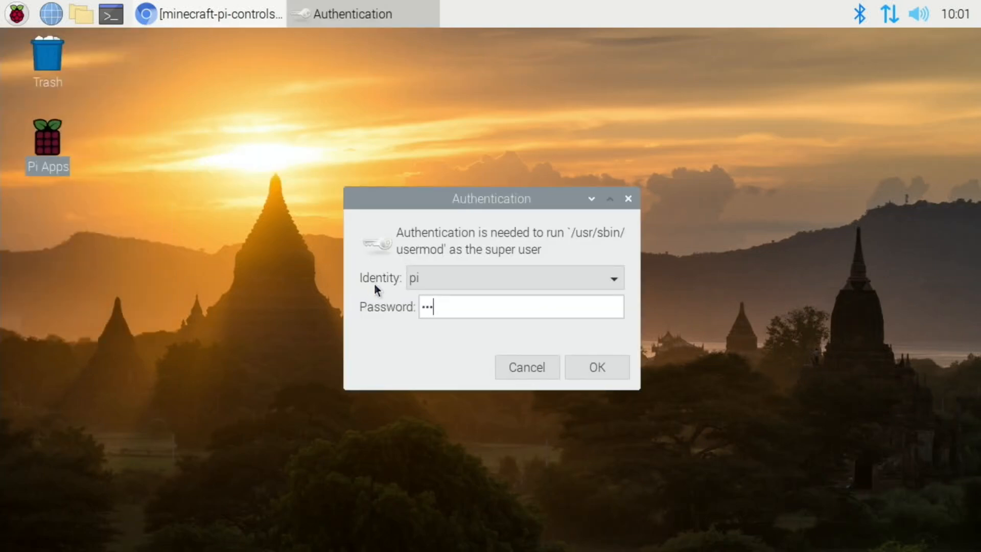
{"action": "type", "text": "password"}
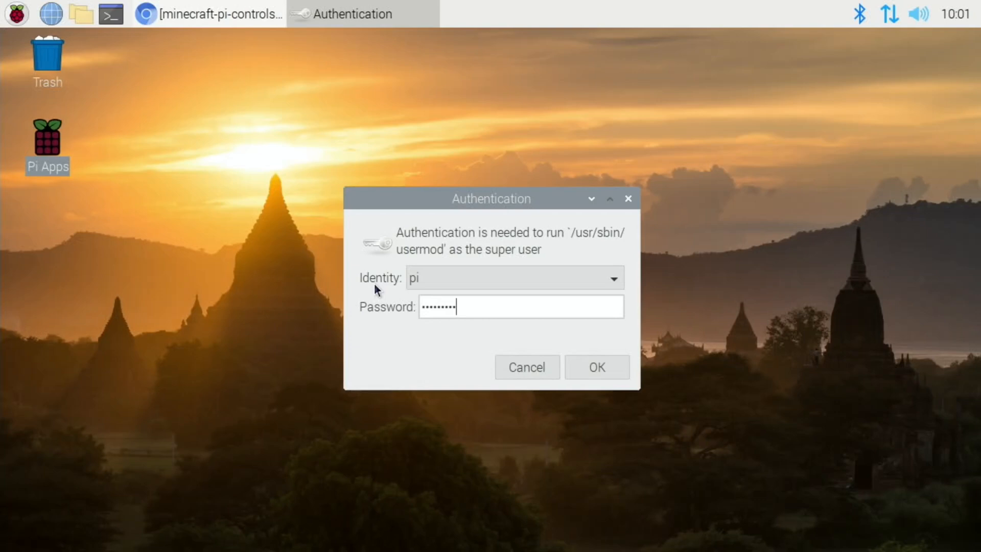
{"action": "left_click", "coordinate": [595, 367]}
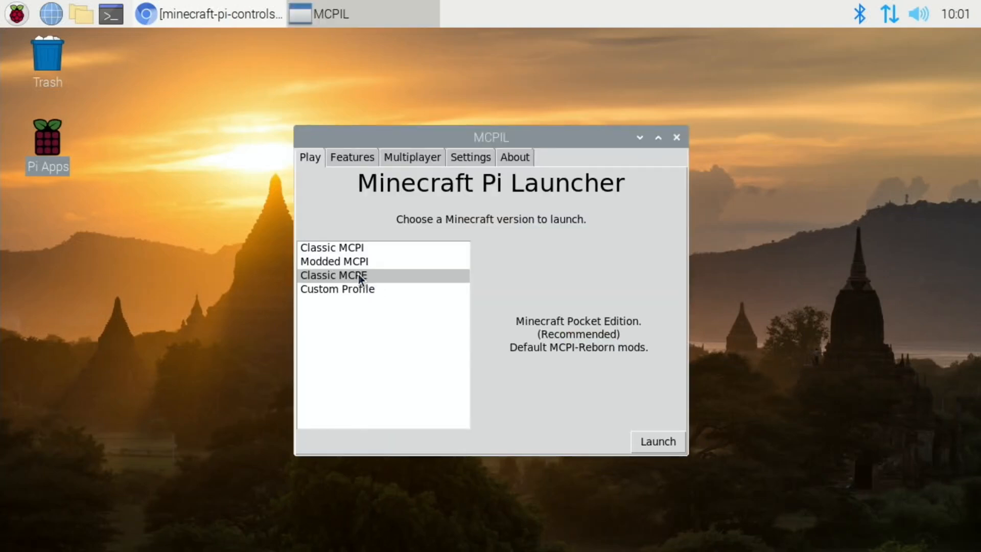
{"action": "mouse_move", "coordinate": [454, 201]}
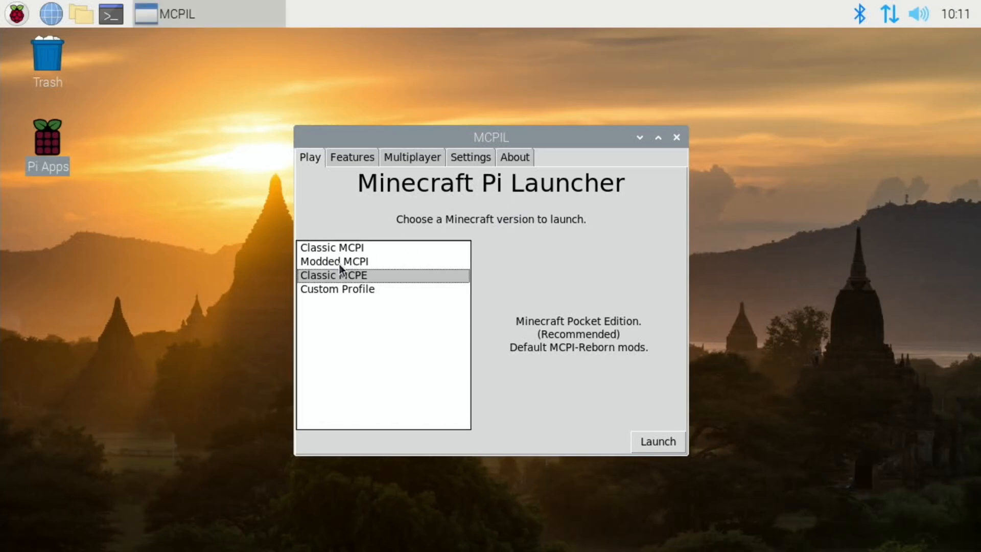
{"action": "mouse_move", "coordinate": [343, 265]}
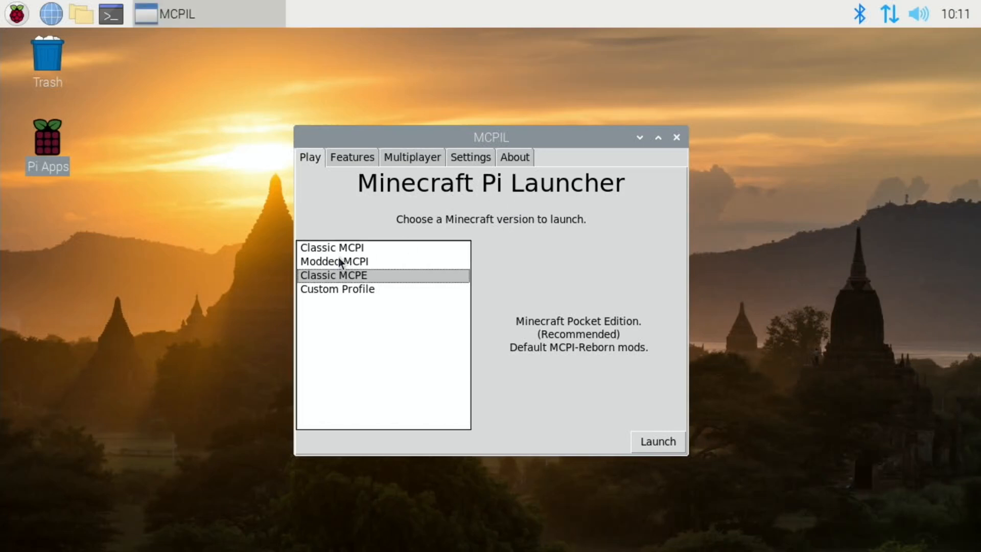
{"action": "mouse_move", "coordinate": [337, 275]}
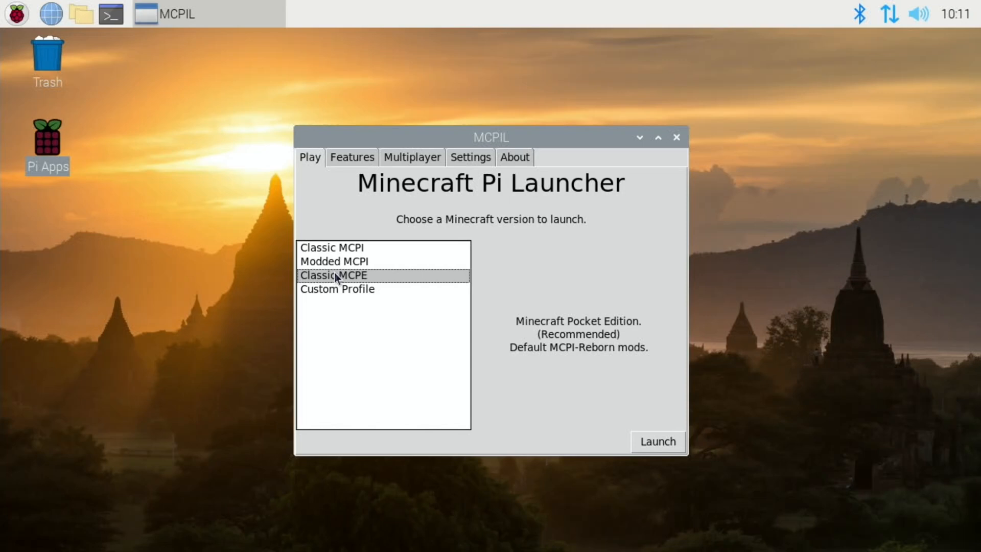
{"action": "mouse_move", "coordinate": [594, 351]}
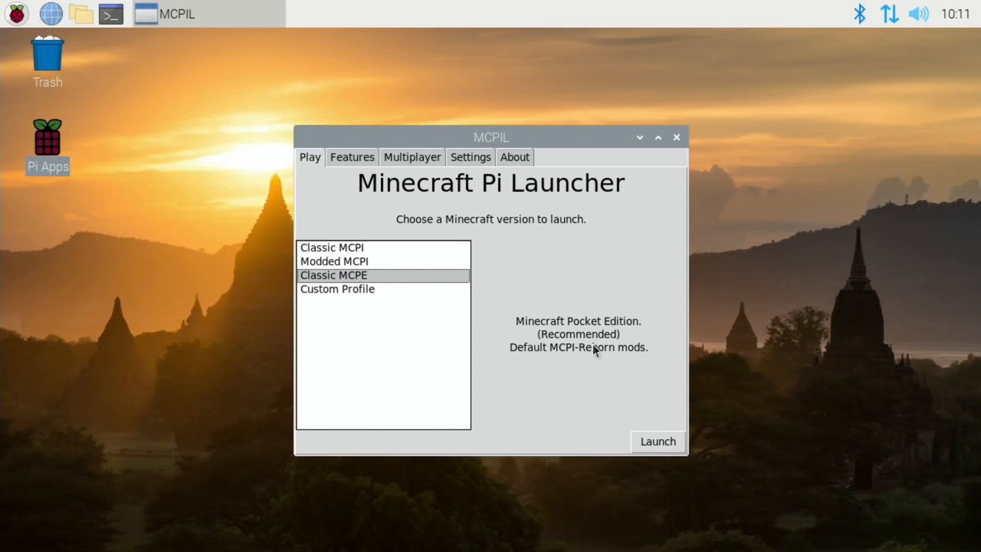
{"action": "mouse_move", "coordinate": [554, 329]}
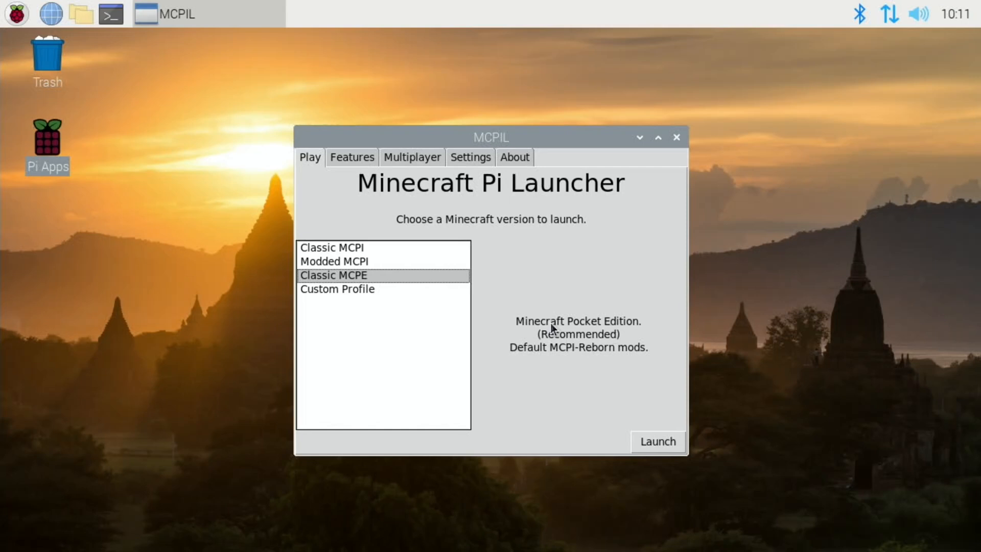
{"action": "left_click", "coordinate": [657, 441]}
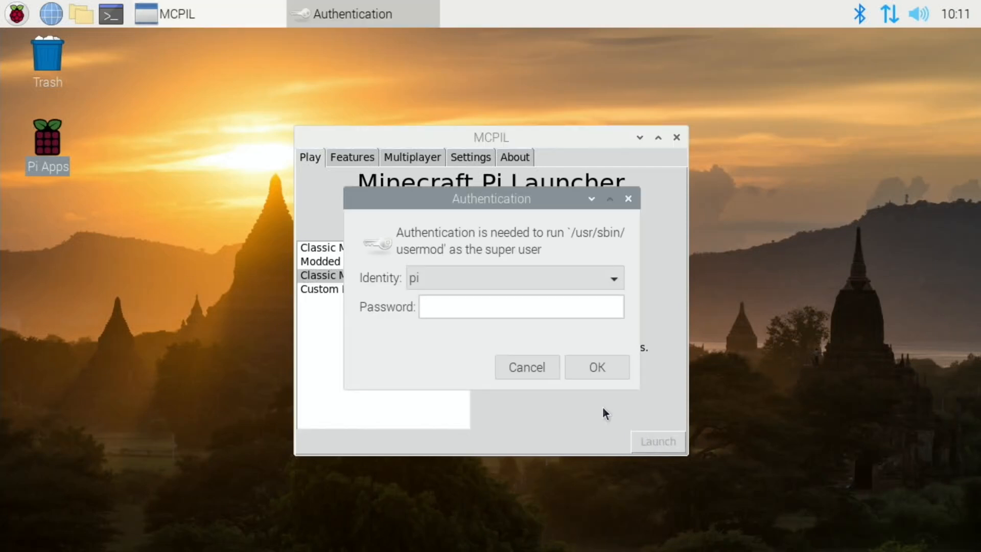
{"action": "left_click", "coordinate": [594, 366]}
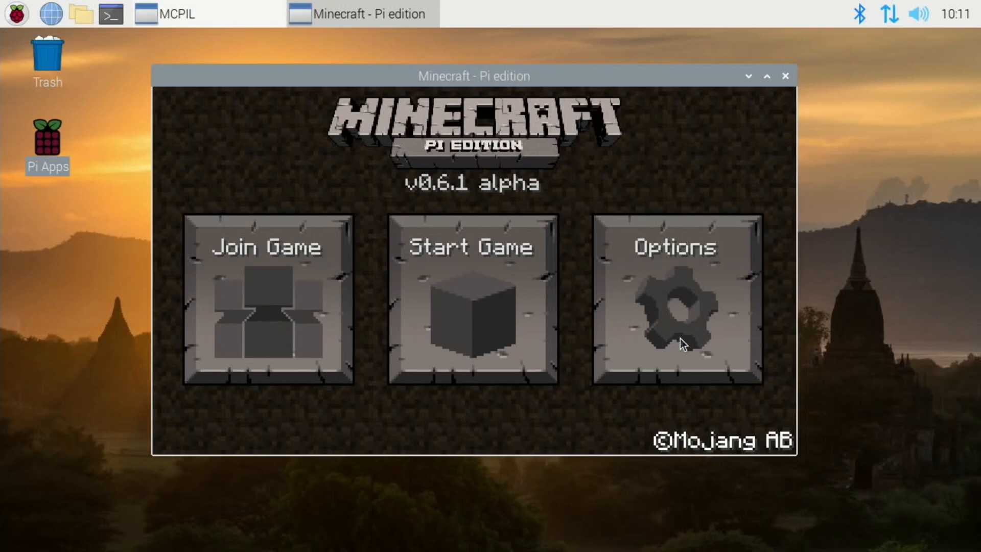
{"action": "left_click", "coordinate": [471, 298]}
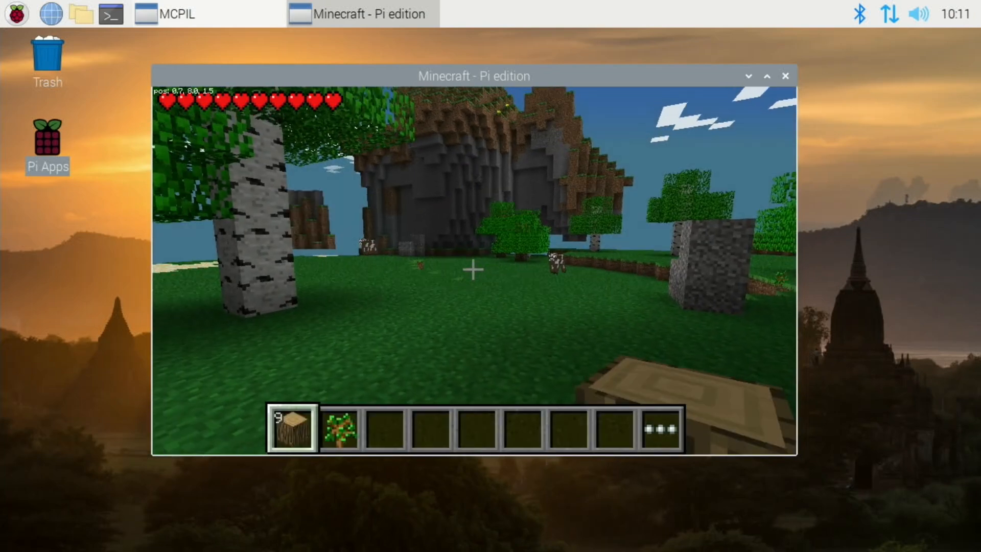
Step: Craft wooden planks from the collected wood in the inventory crafting screen
{"action": "key", "text": "e"}
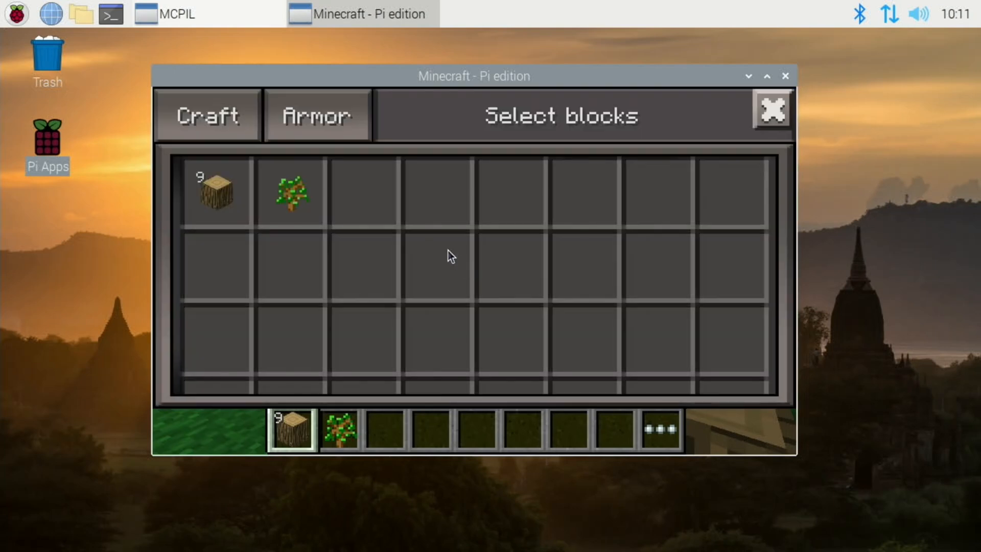
{"action": "mouse_move", "coordinate": [213, 129]}
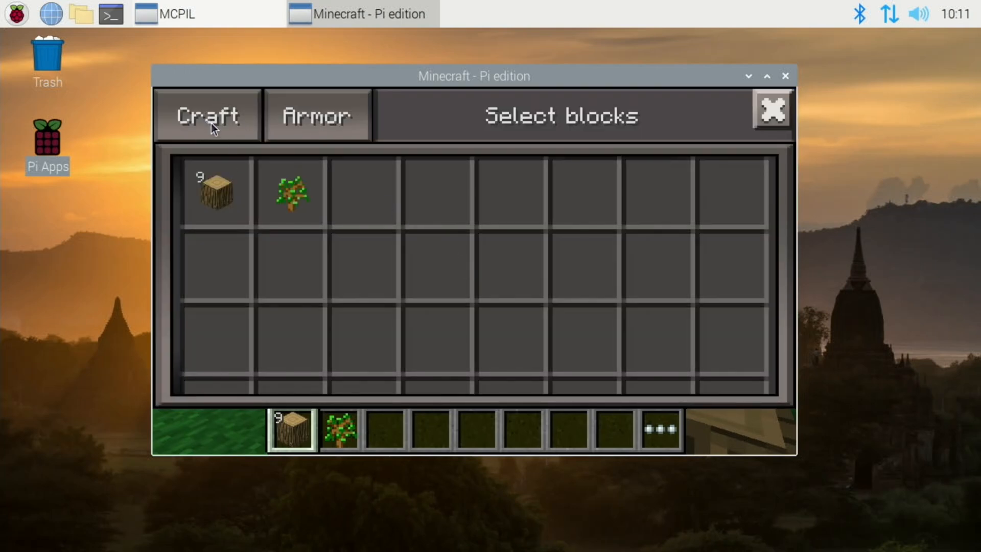
{"action": "mouse_move", "coordinate": [337, 195]}
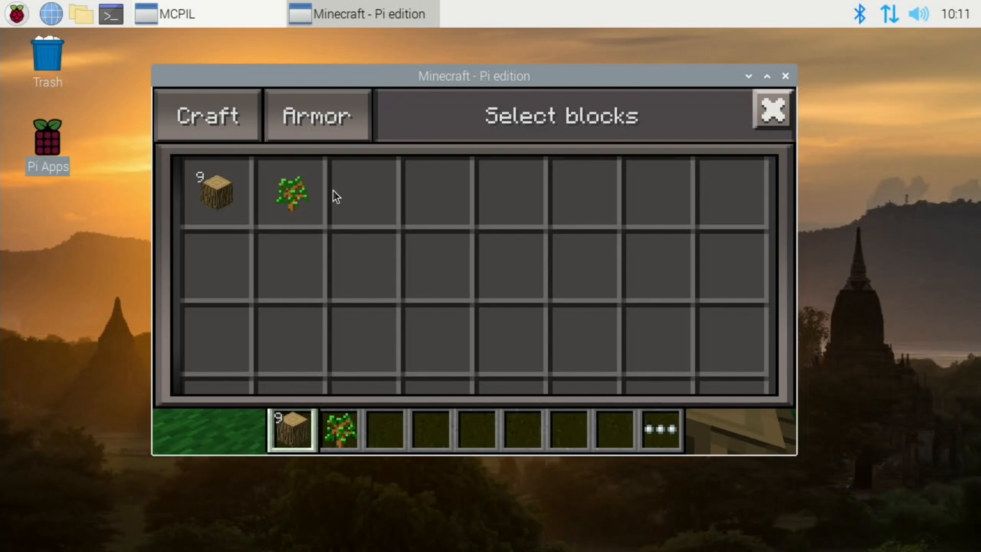
{"action": "mouse_move", "coordinate": [235, 128]}
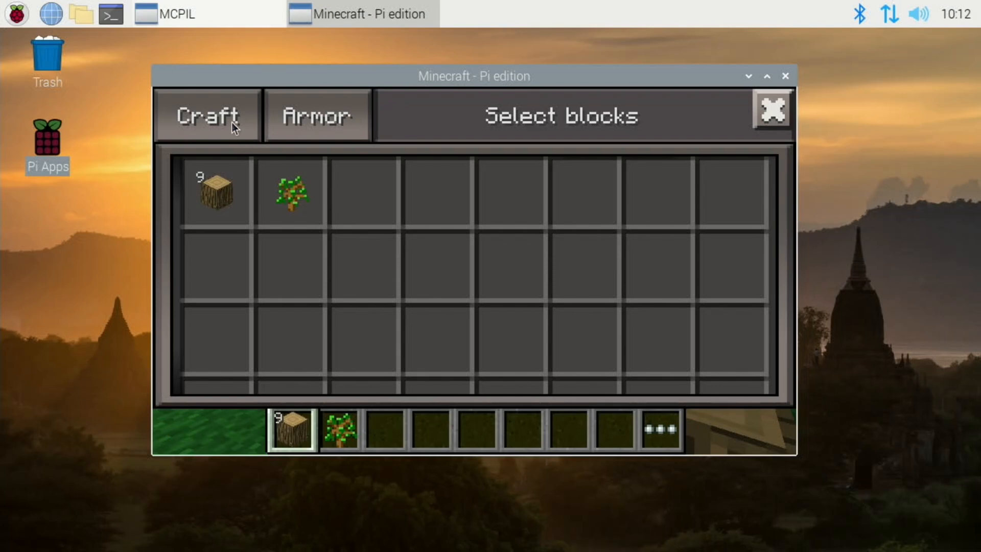
{"action": "left_click", "coordinate": [208, 115]}
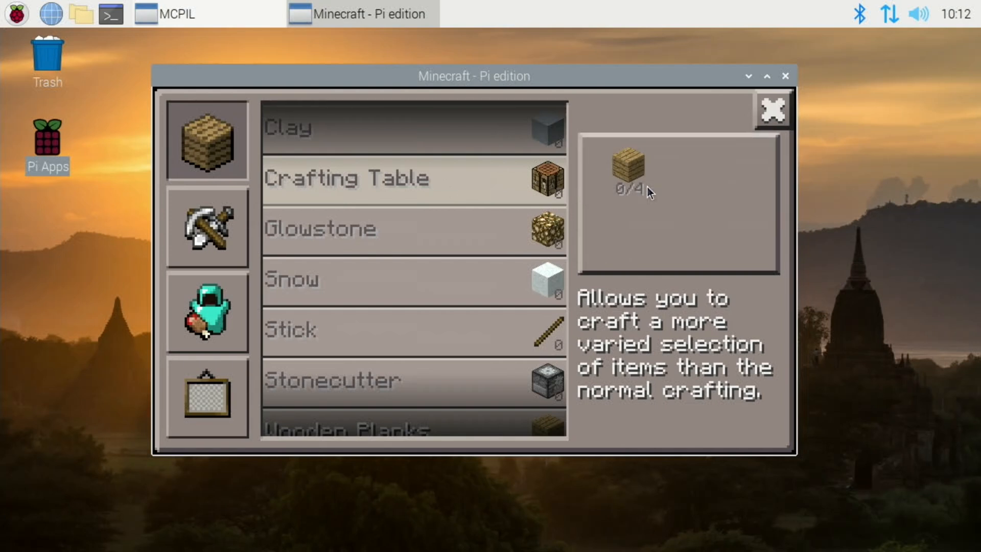
{"action": "left_click", "coordinate": [413, 429]}
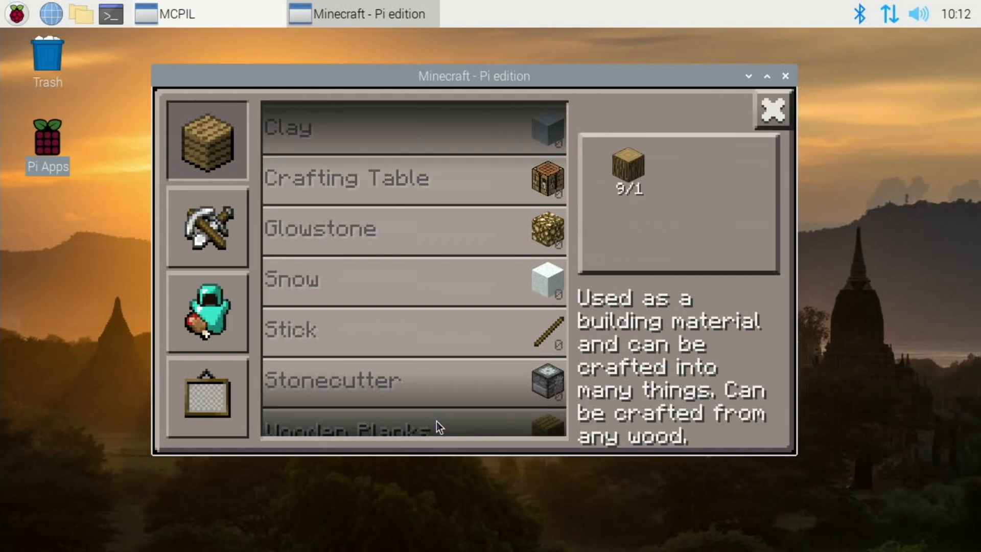
{"action": "left_click", "coordinate": [410, 179]}
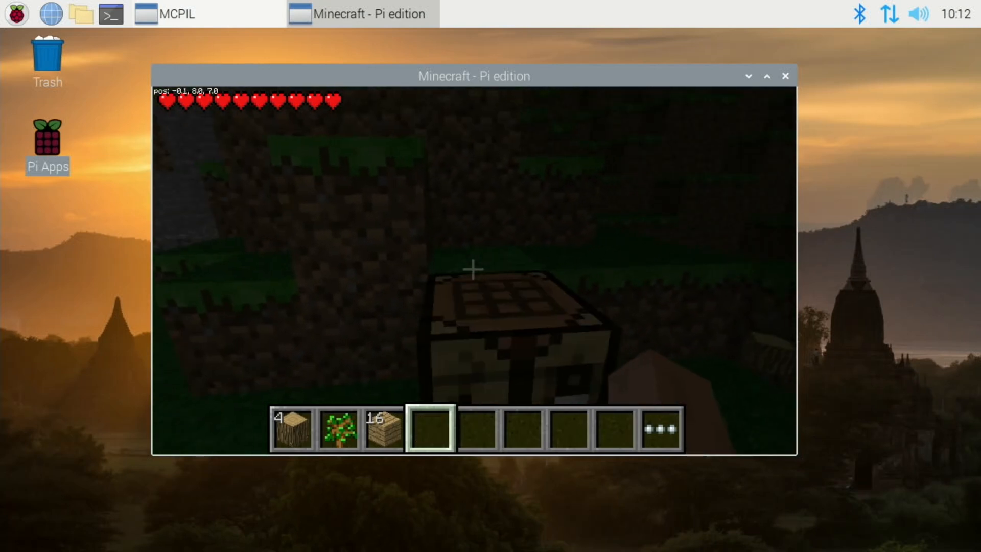
Step: Reopen the crafting recipes and craft torches from coal and sticks
{"action": "key", "text": "e"}
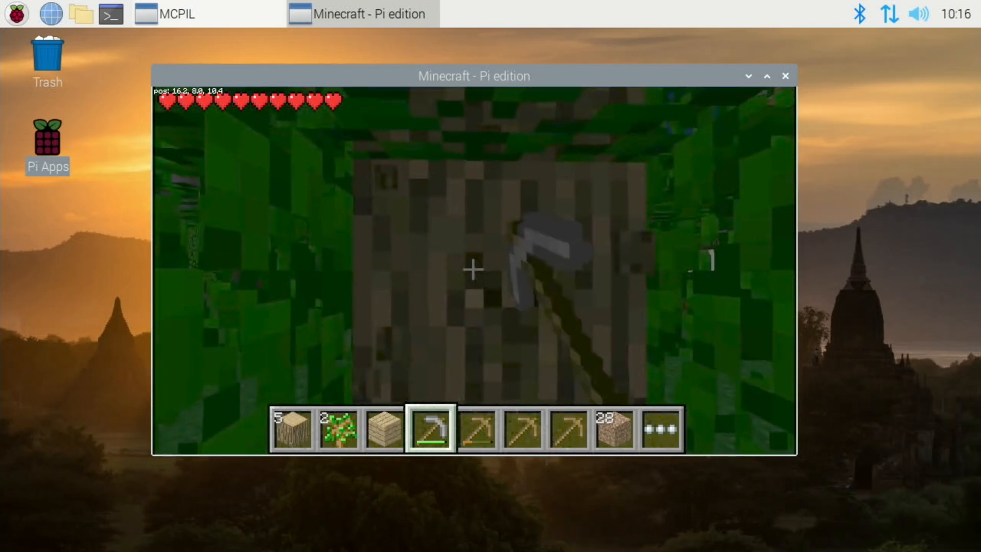
{"action": "key", "text": "e"}
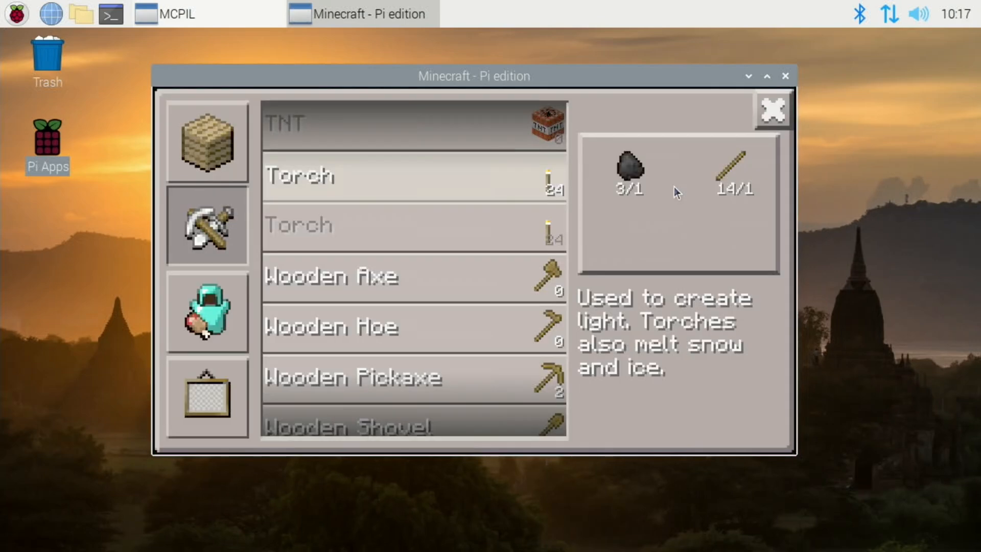
{"action": "left_click", "coordinate": [412, 176]}
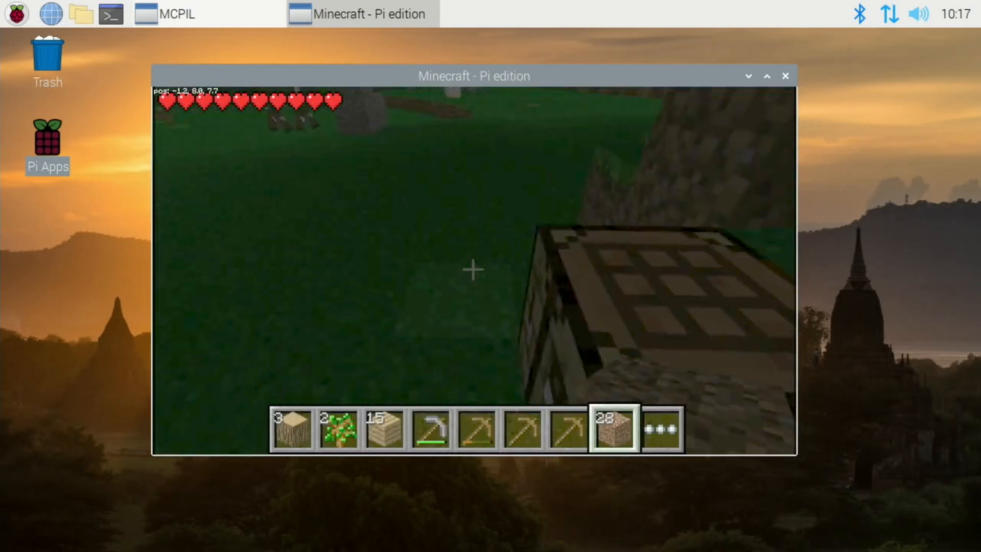
Step: Open the inventory to pick building blocks for the shelter
{"action": "key", "text": "e"}
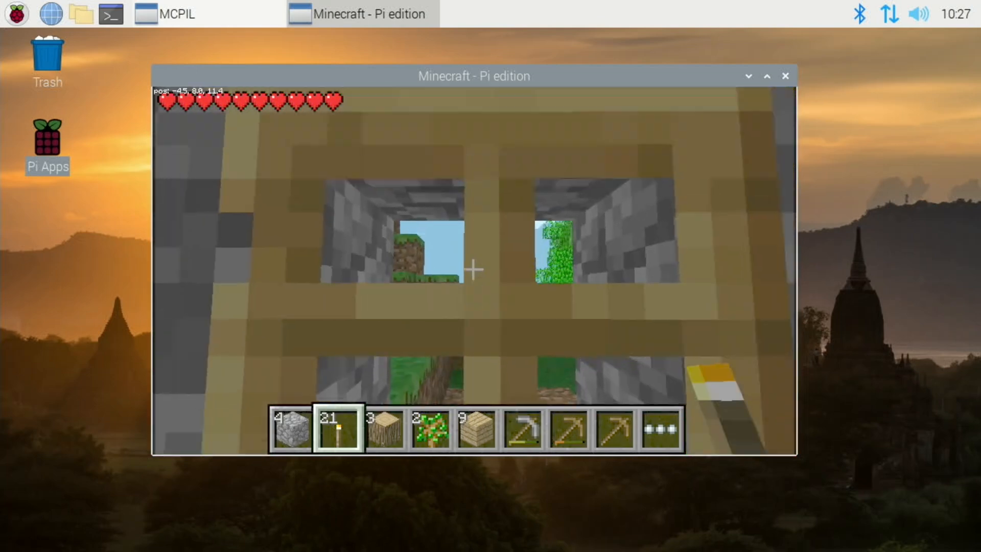
Step: Quit the Minecraft world, then install the qjoypad-4.1.0-2.1 package via Add / Remove Software
{"action": "key", "text": "Escape"}
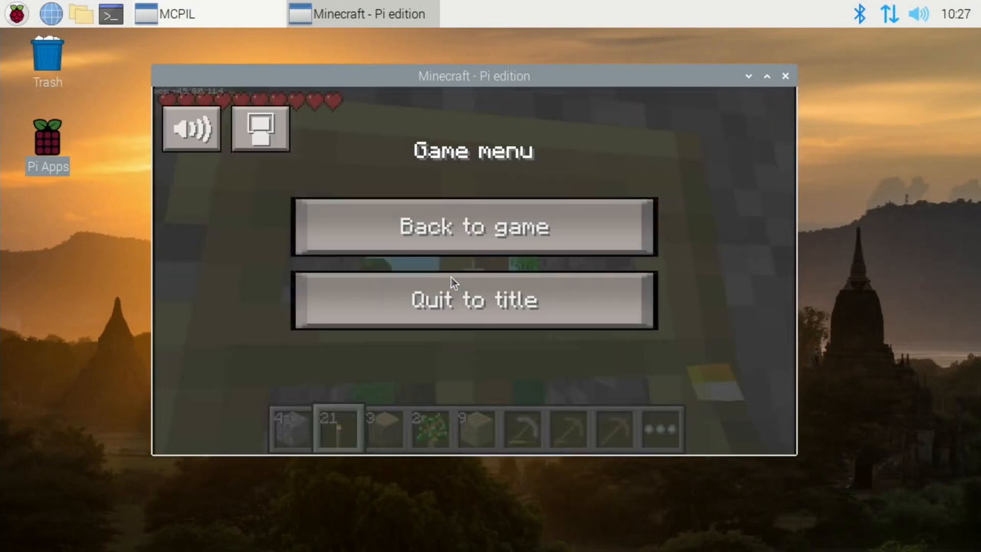
{"action": "left_click", "coordinate": [472, 300]}
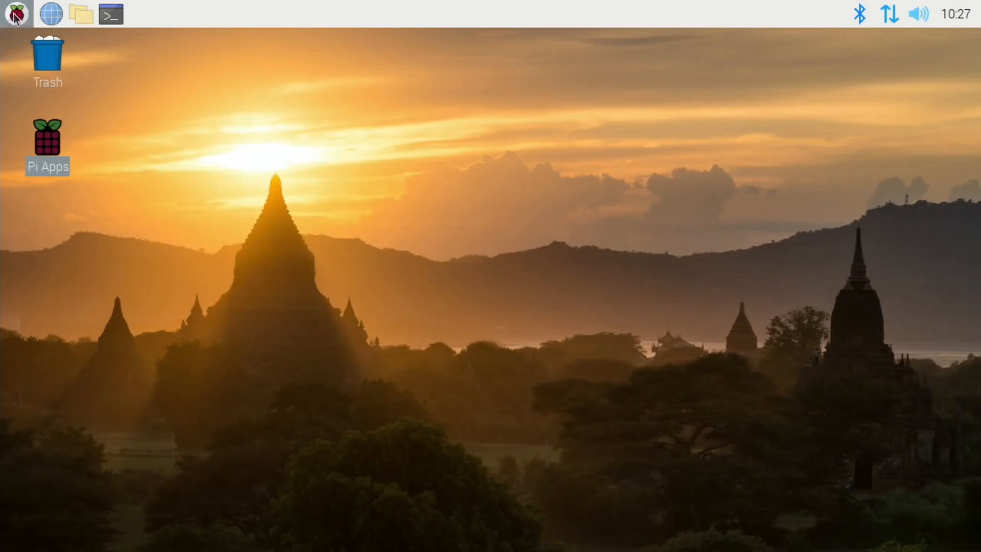
{"action": "left_click", "coordinate": [13, 14]}
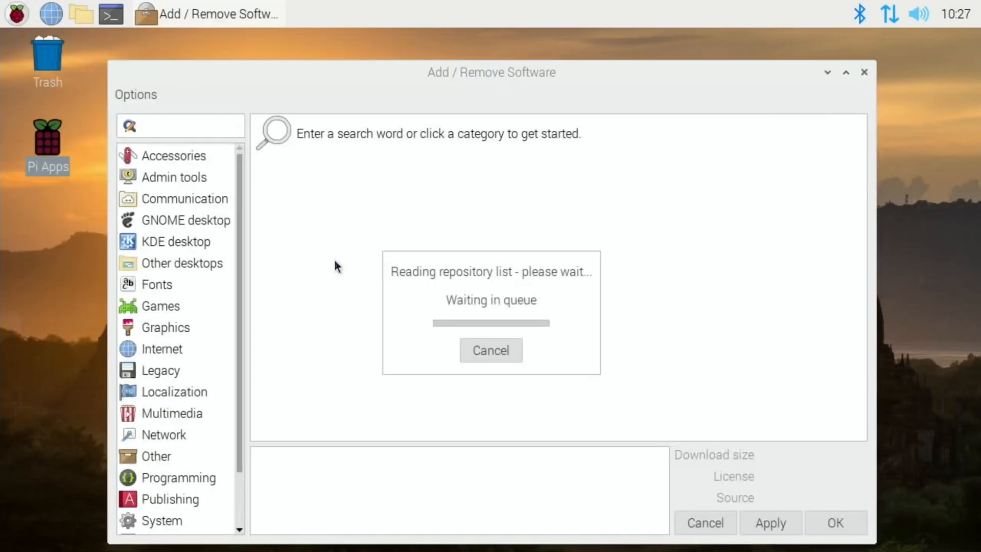
{"action": "type", "text": "qj"}
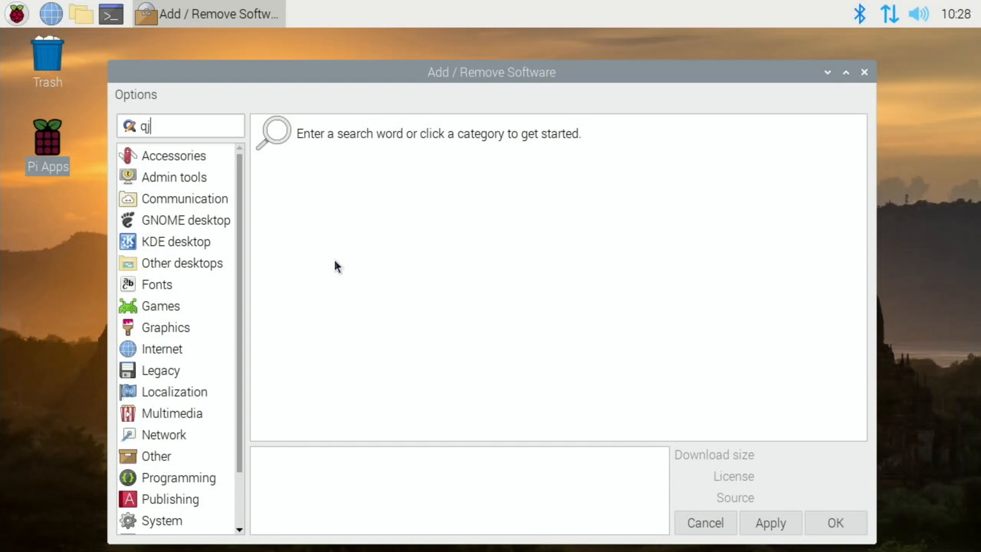
{"action": "type", "text": "oypad"}
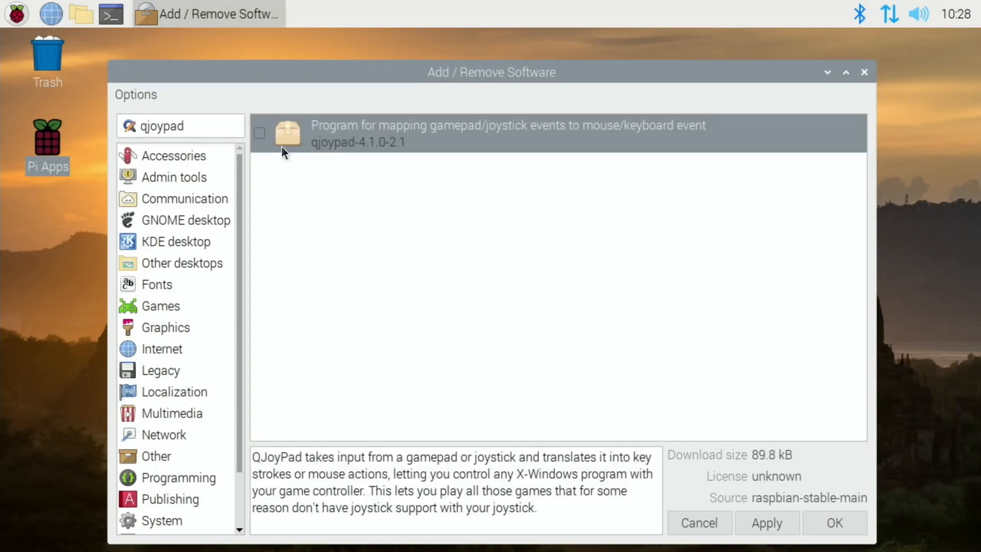
{"action": "left_click", "coordinate": [259, 133]}
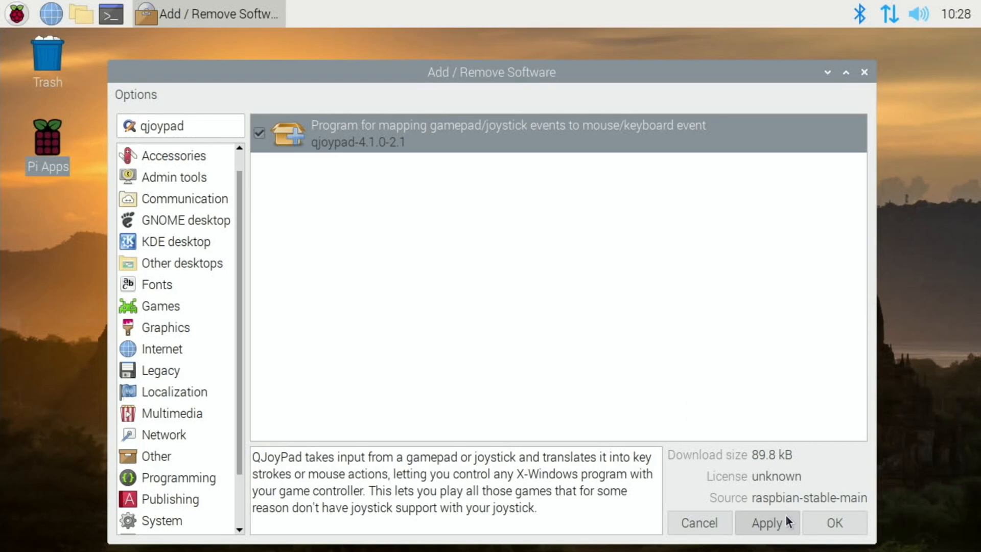
{"action": "left_click", "coordinate": [766, 522]}
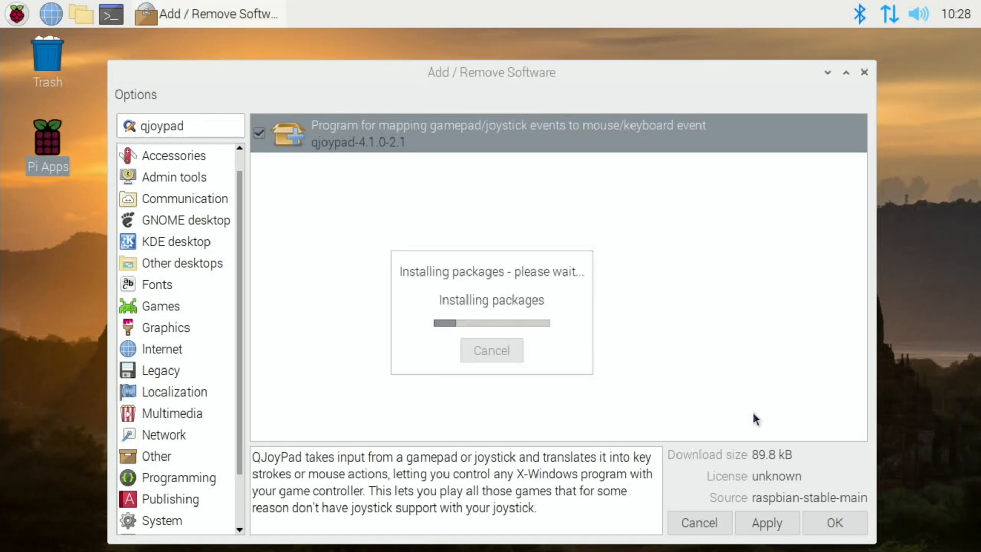
{"action": "left_click", "coordinate": [863, 72]}
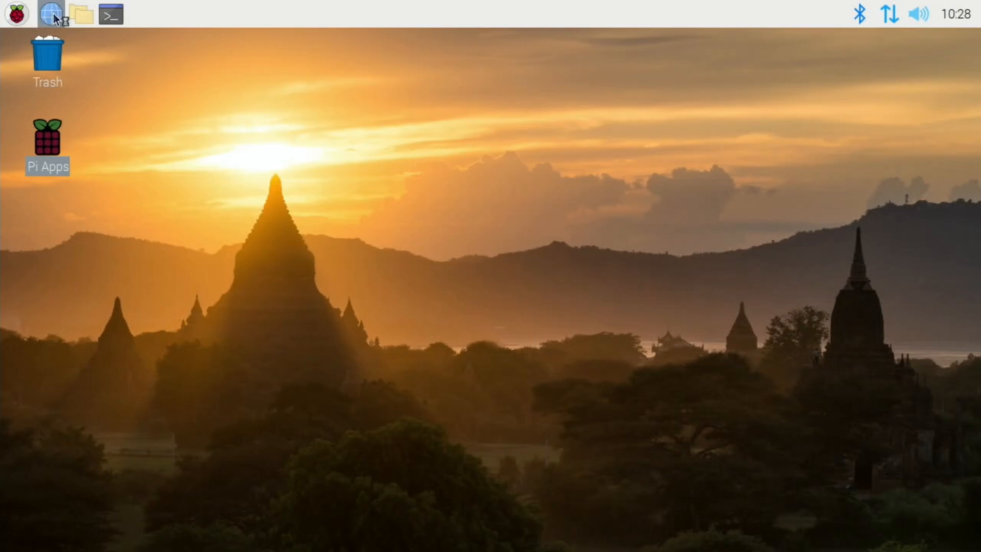
Step: Reopen minecraft-pi-controls.png from Chromium's history, then launch QJoyPad from the applications menu
{"action": "left_click", "coordinate": [50, 14]}
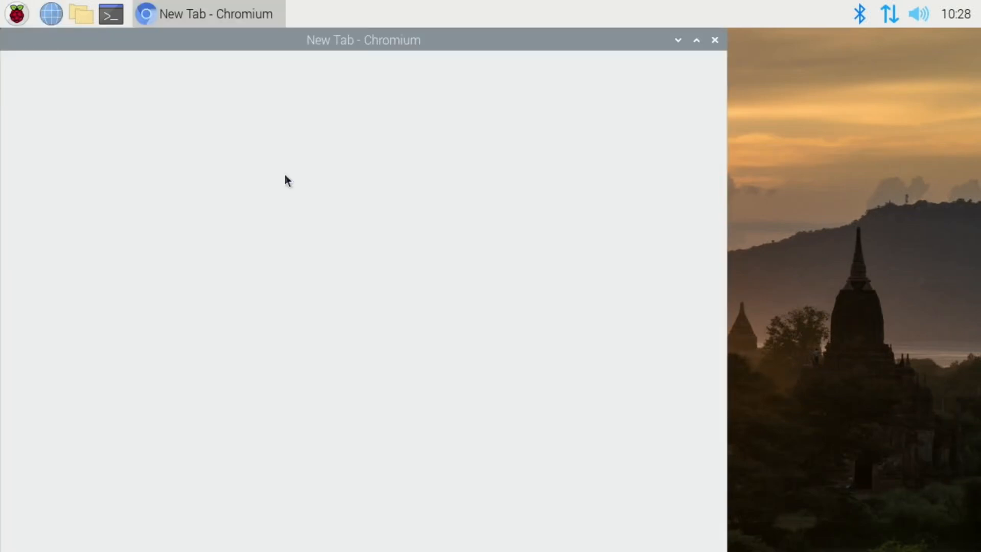
{"action": "left_click", "coordinate": [718, 90]}
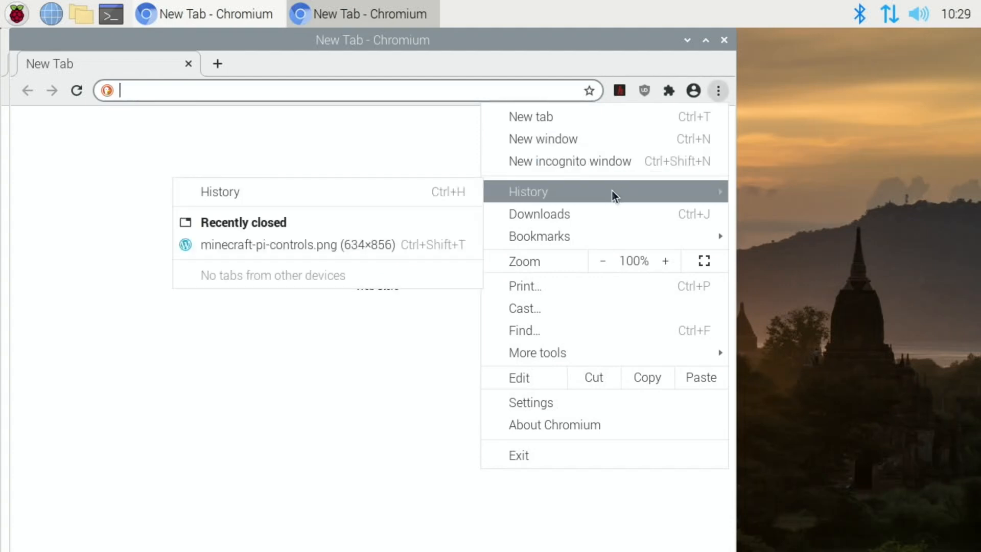
{"action": "left_click", "coordinate": [295, 245]}
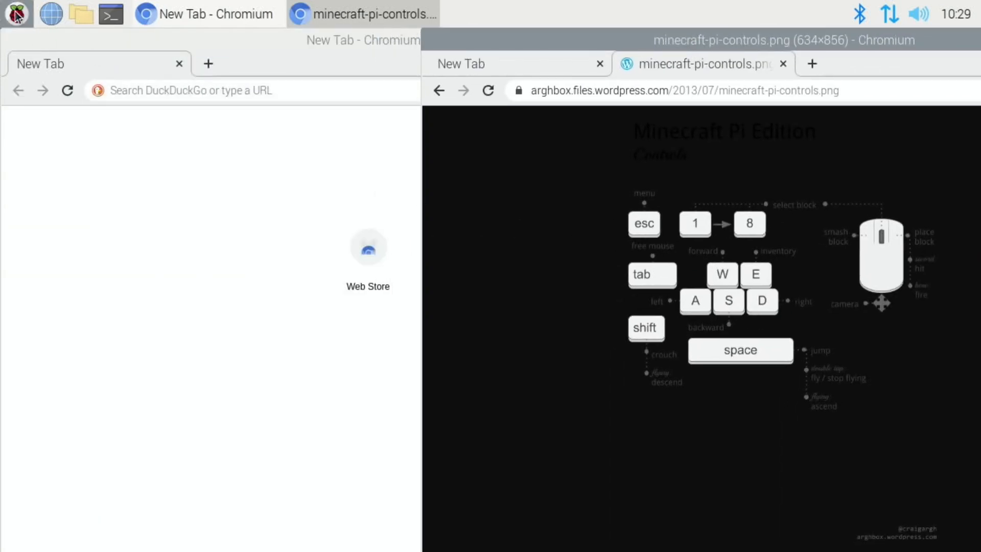
{"action": "left_click", "coordinate": [17, 14]}
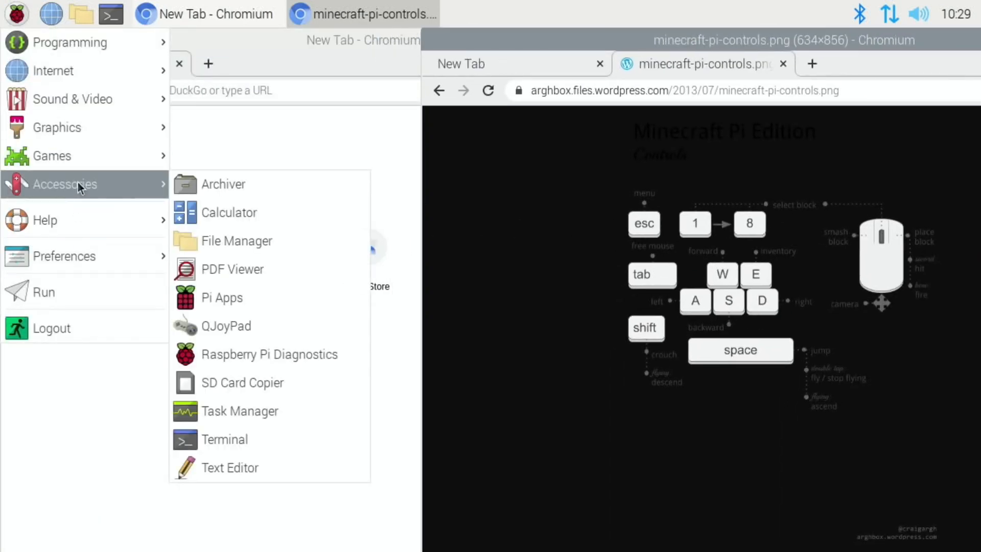
{"action": "left_click", "coordinate": [224, 332]}
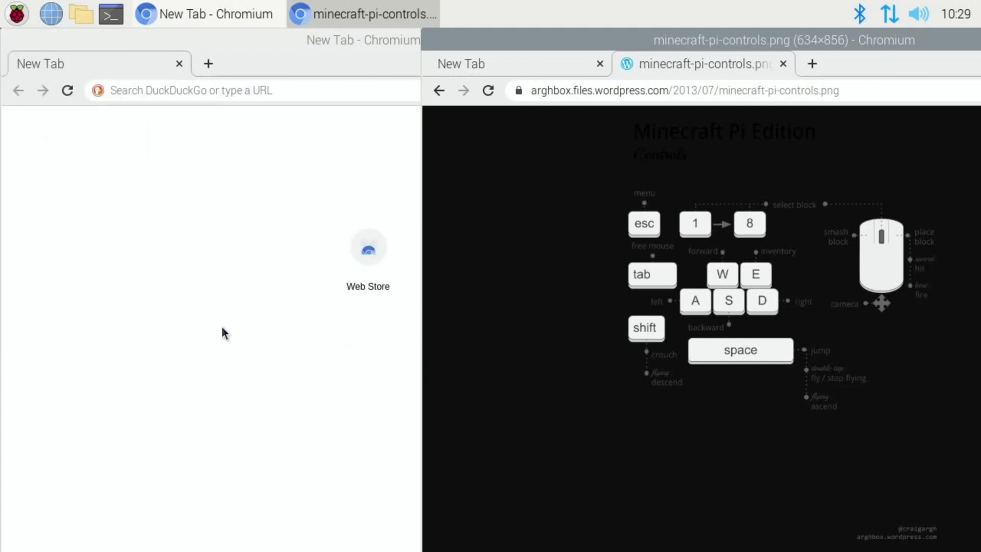
{"action": "mouse_move", "coordinate": [719, 45]}
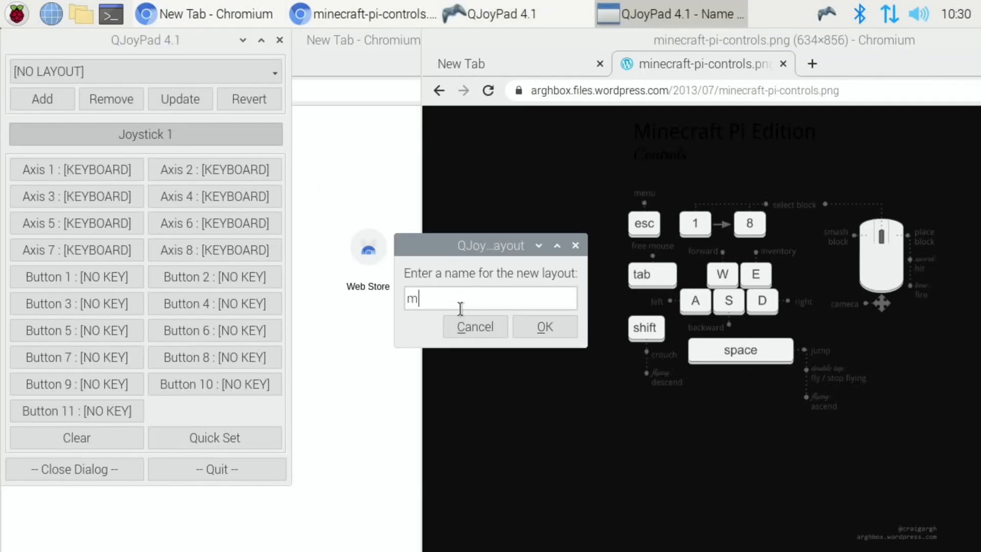
Step: Name the new layout 'minecraft' and assign keys A and D to Axis 1's two directions
{"action": "type", "text": "inecraft"}
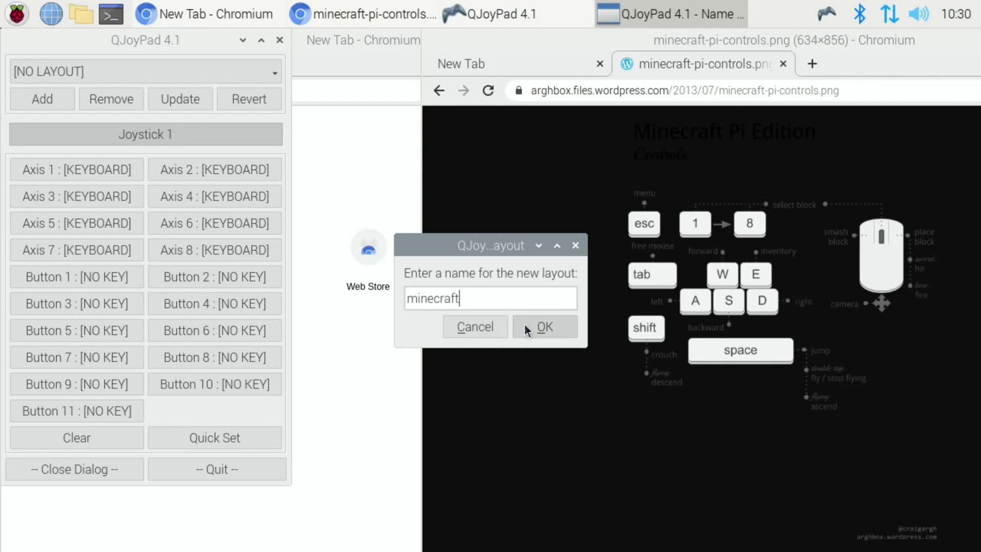
{"action": "left_click", "coordinate": [543, 325]}
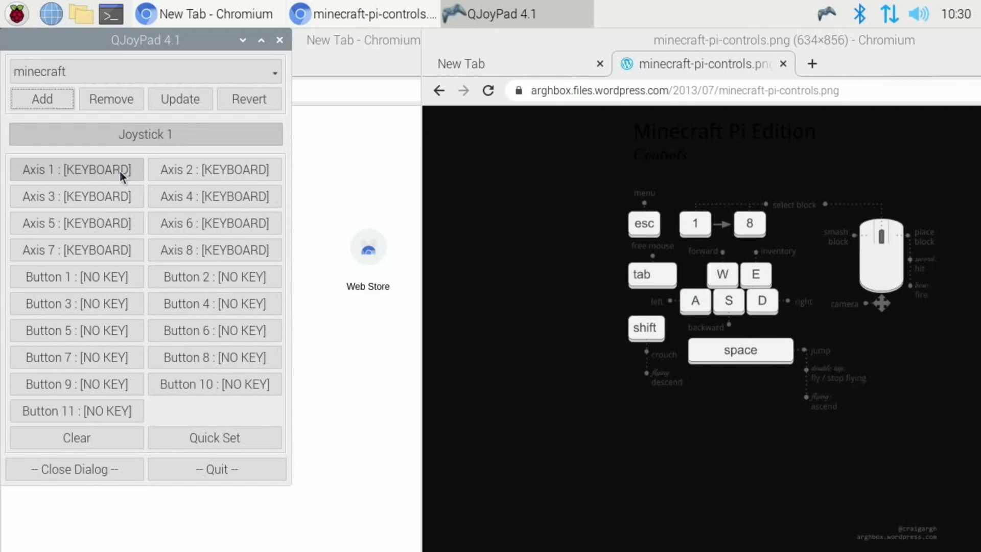
{"action": "left_click", "coordinate": [75, 170]}
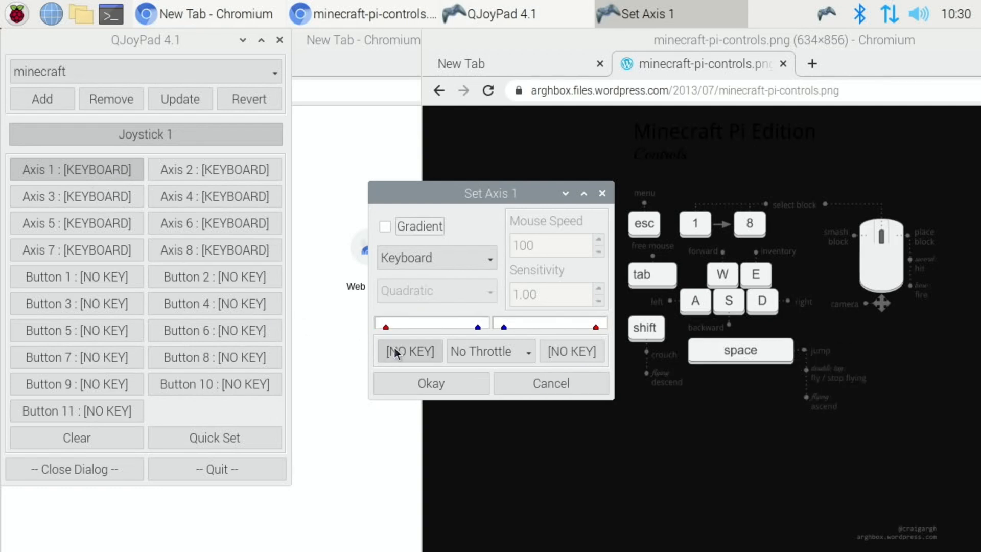
{"action": "left_click", "coordinate": [409, 350]}
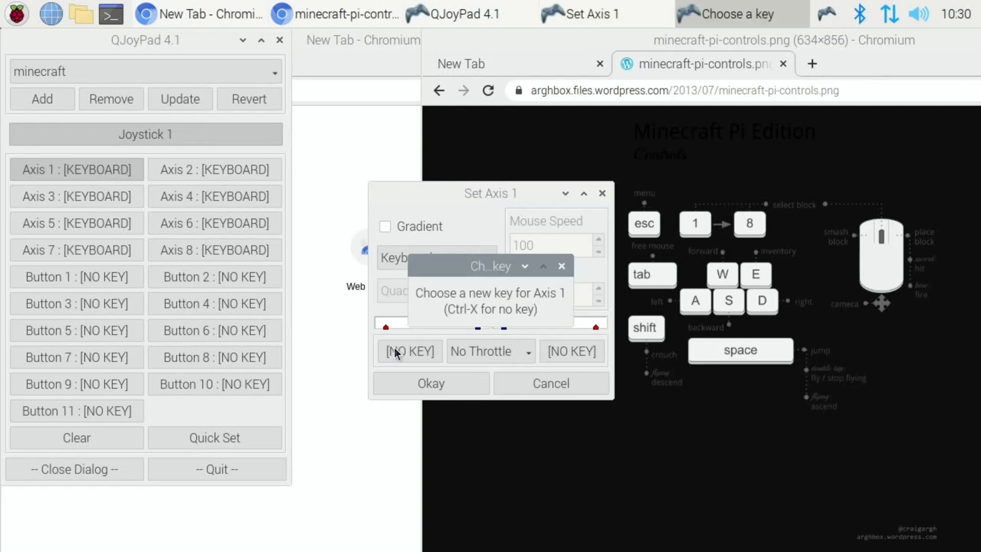
{"action": "key", "text": "a"}
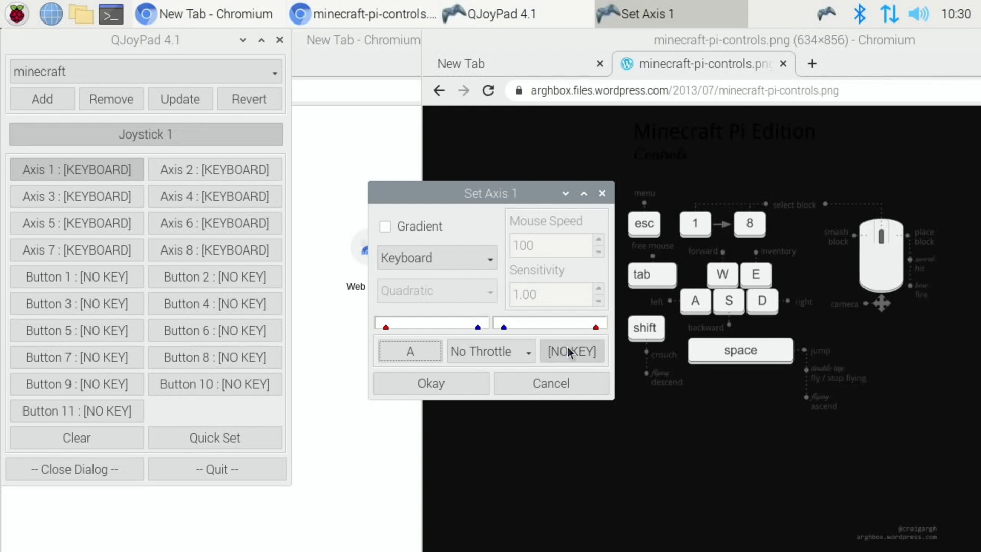
{"action": "left_click", "coordinate": [570, 350]}
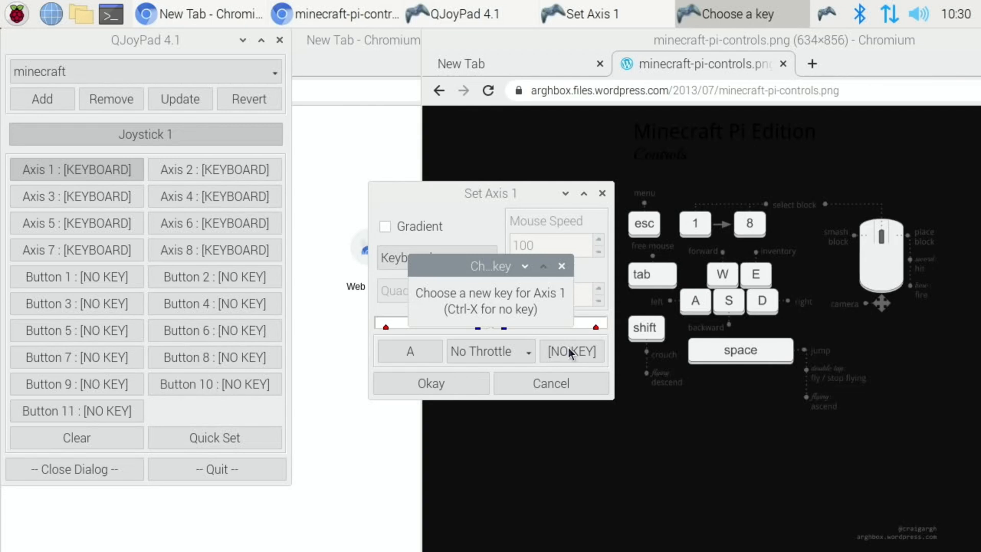
{"action": "key", "text": "d"}
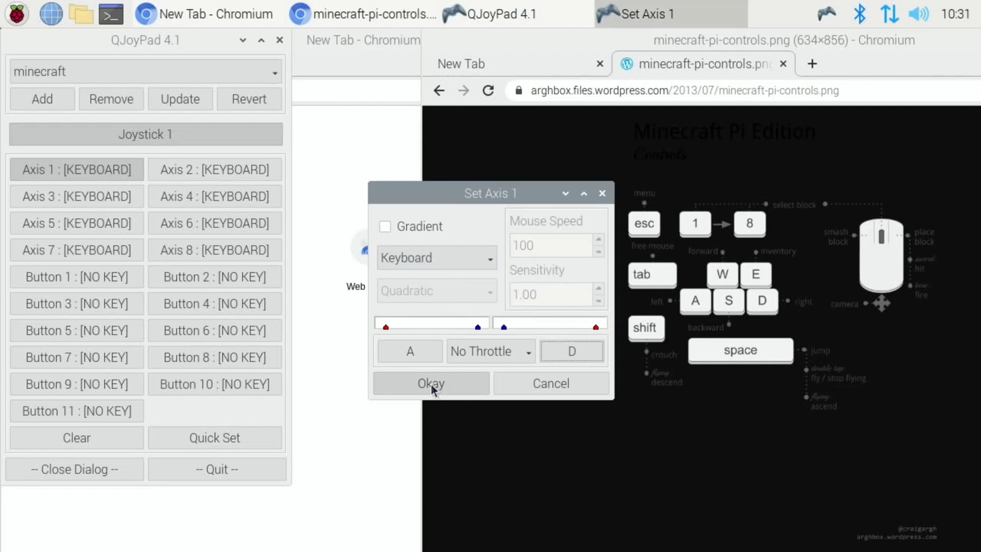
{"action": "left_click", "coordinate": [430, 383]}
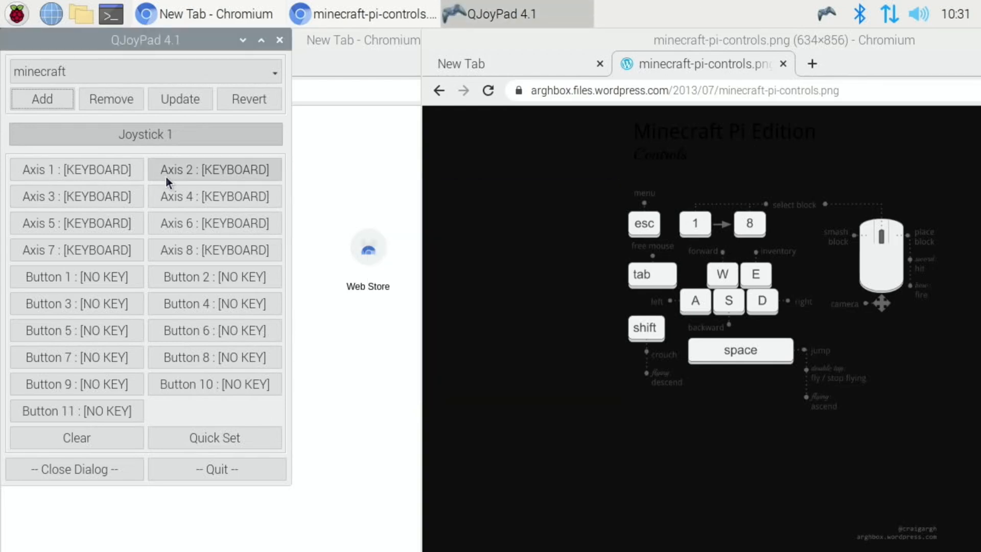
Step: Assign W to Axis 2's first direction and S to the opposite, and save
{"action": "left_click", "coordinate": [214, 169]}
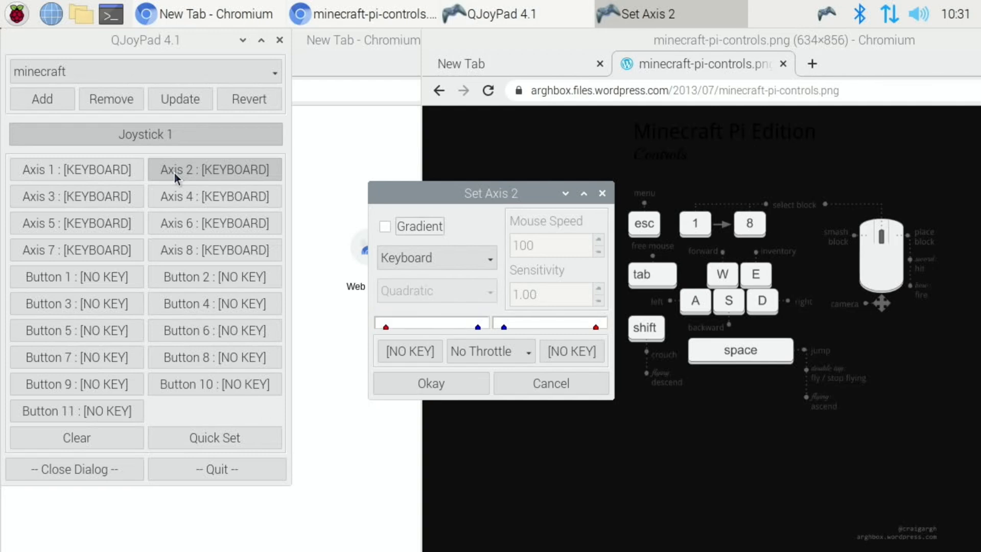
{"action": "left_click", "coordinate": [409, 350]}
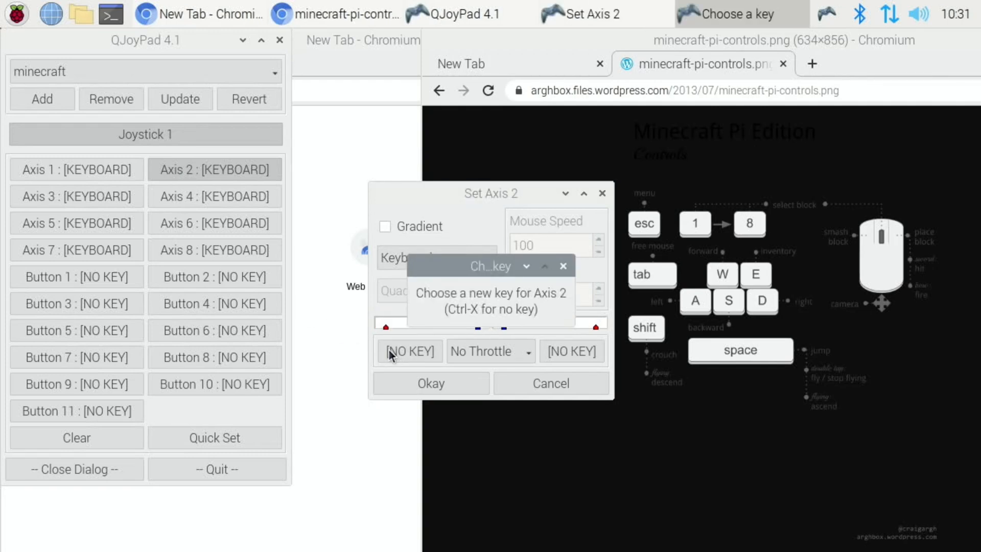
{"action": "key", "text": "w"}
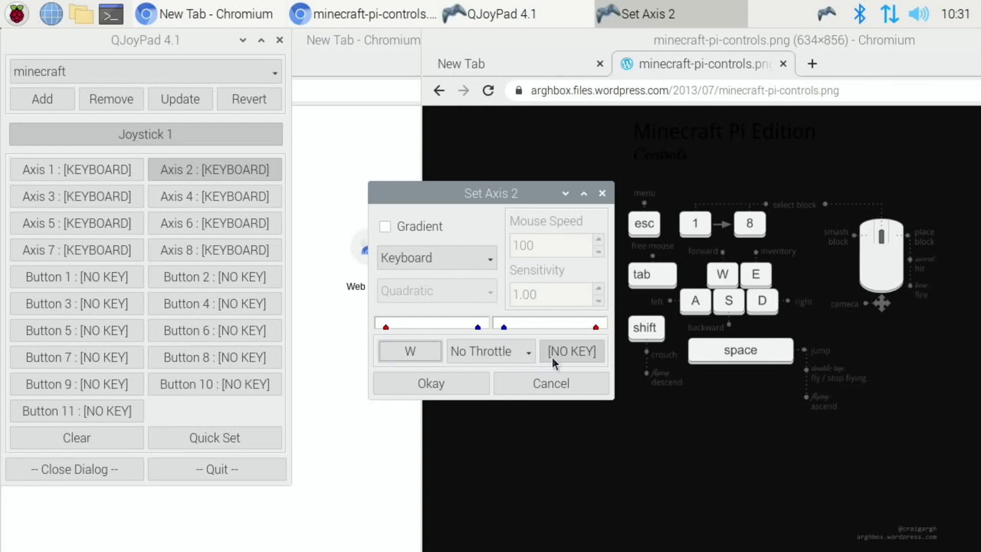
{"action": "mouse_move", "coordinate": [560, 357]}
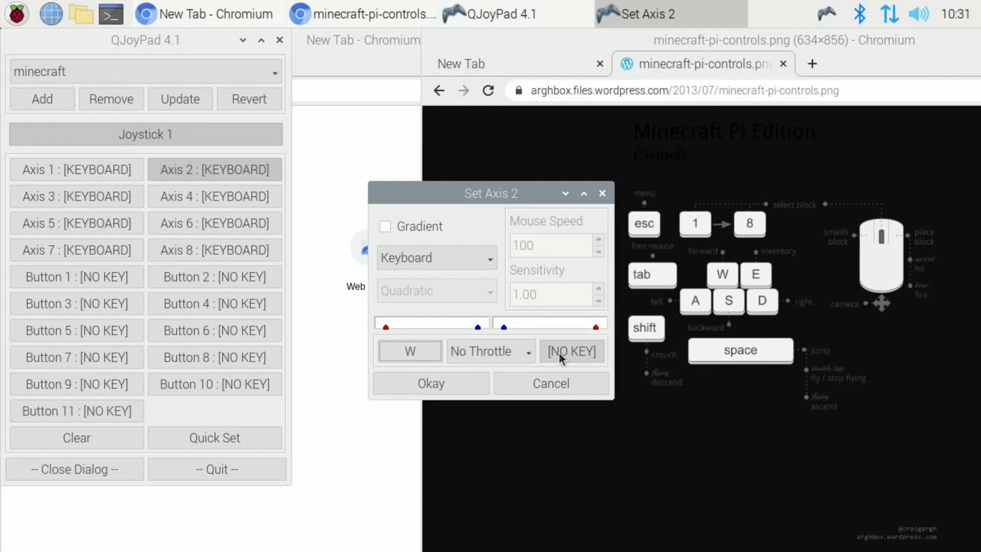
{"action": "left_click", "coordinate": [571, 351]}
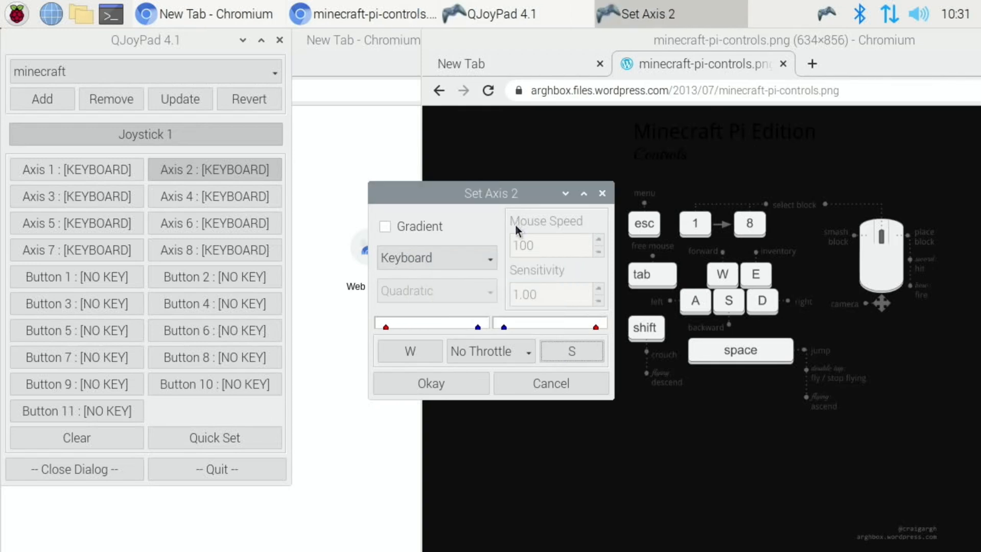
{"action": "mouse_move", "coordinate": [426, 373]}
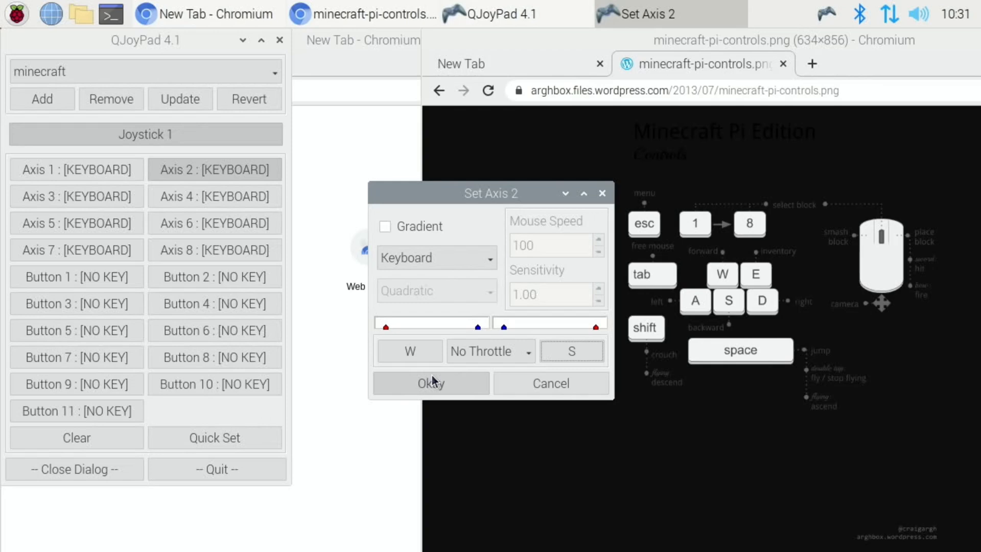
{"action": "left_click", "coordinate": [429, 382]}
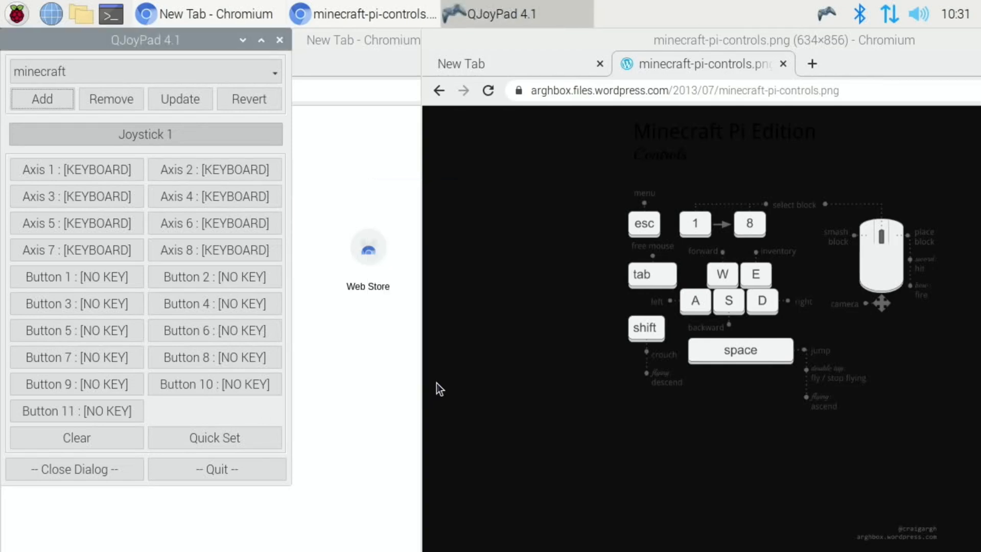